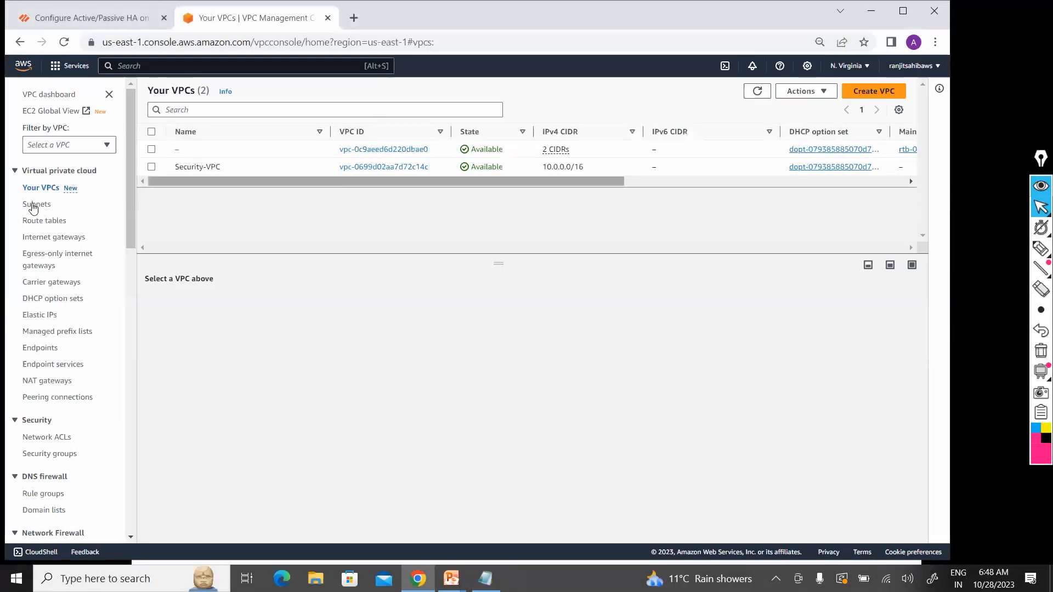
# Start a new subnet from the Subnets page and list the VPCs available for it
pyautogui.click(36, 204)
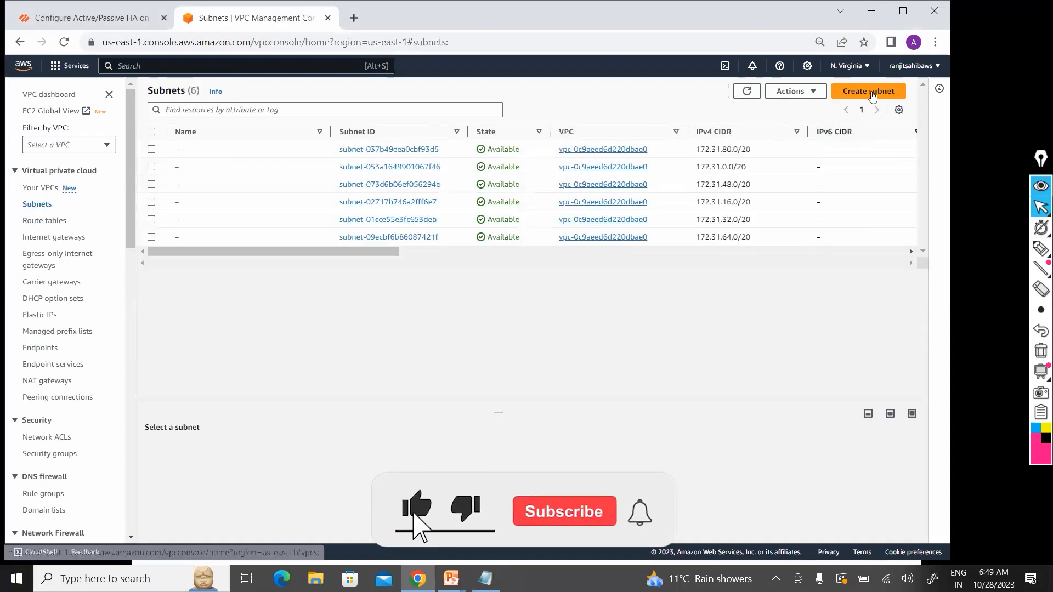
pyautogui.click(867, 91)
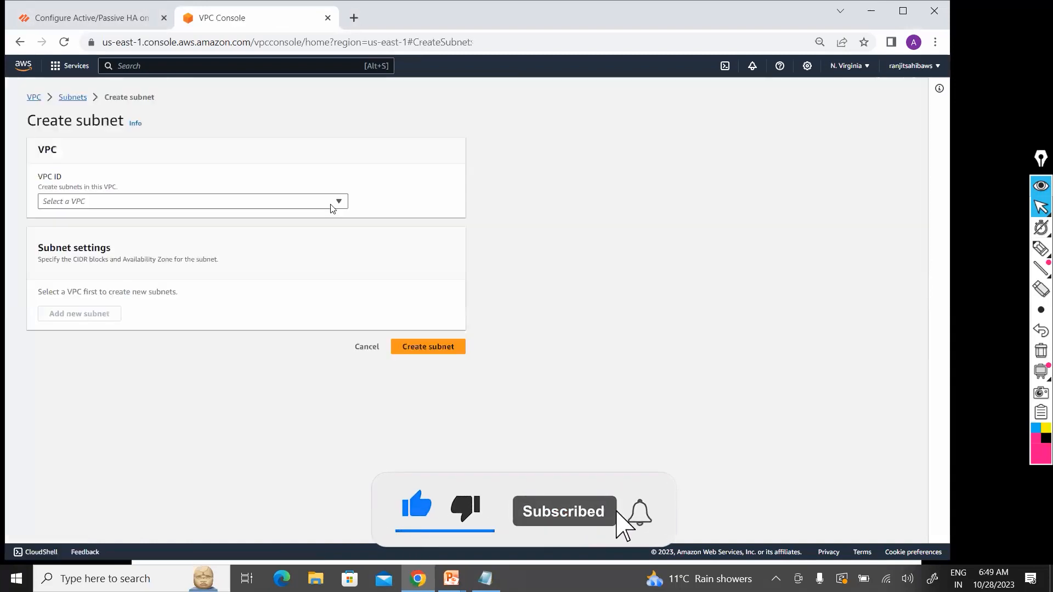
pyautogui.click(193, 202)
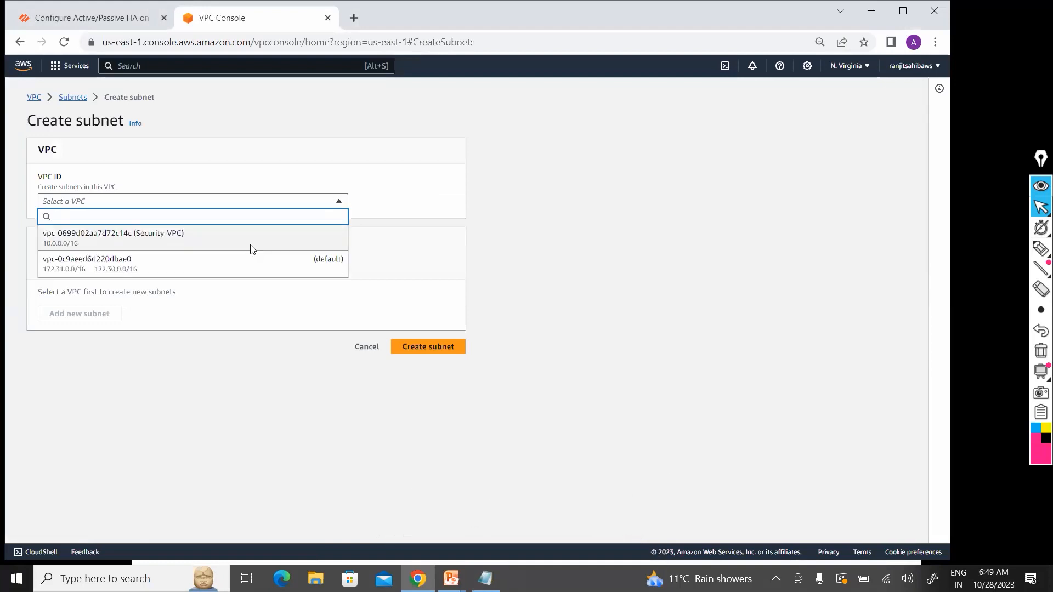
# Choose Security-VPC for the subnet and name it Mgmt-Subnet
pyautogui.click(113, 232)
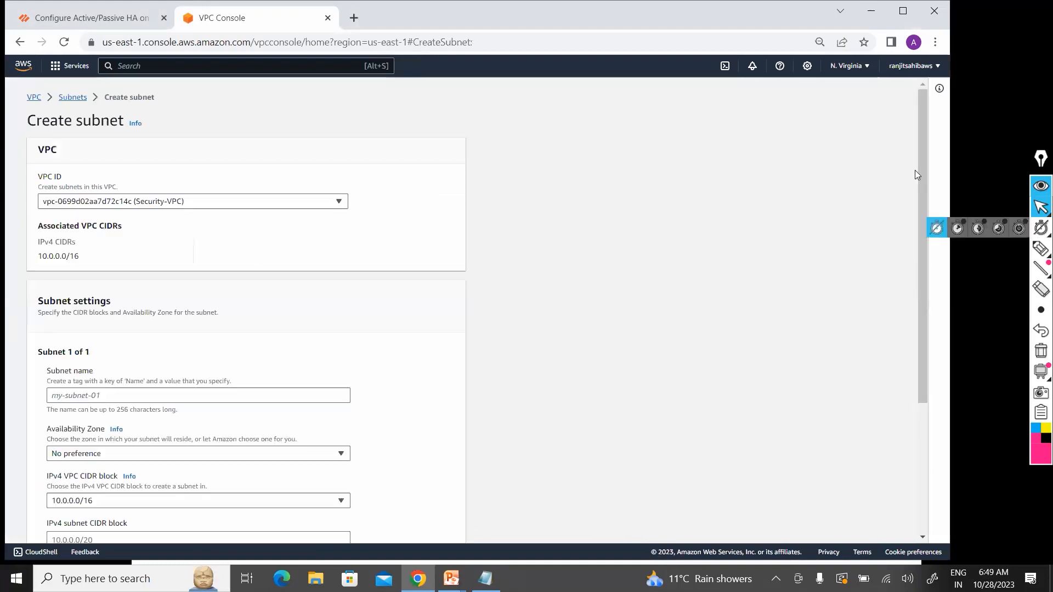
pyautogui.scroll(-3)
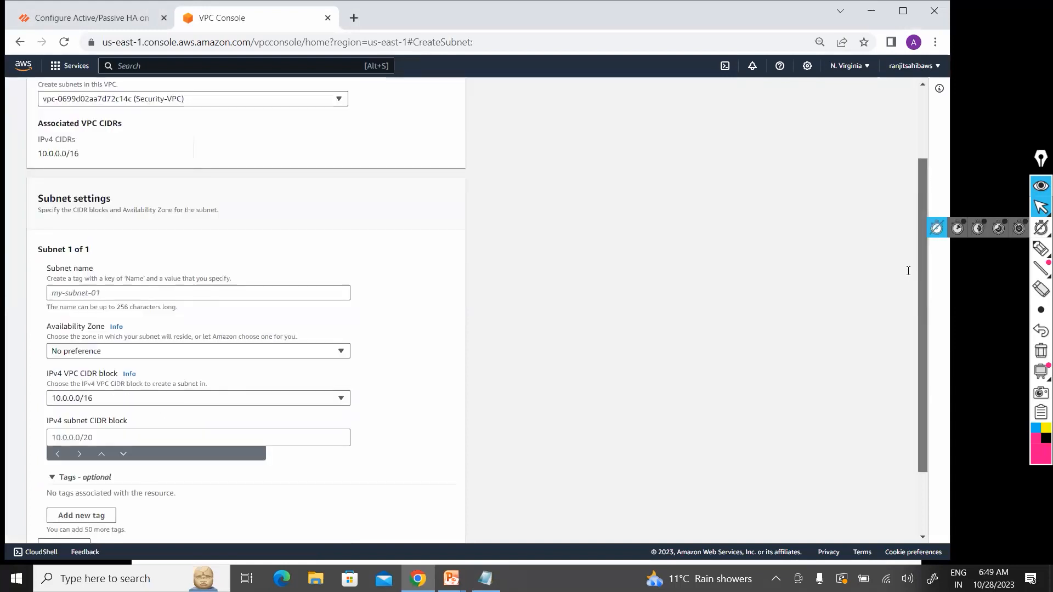
pyautogui.scroll(-3)
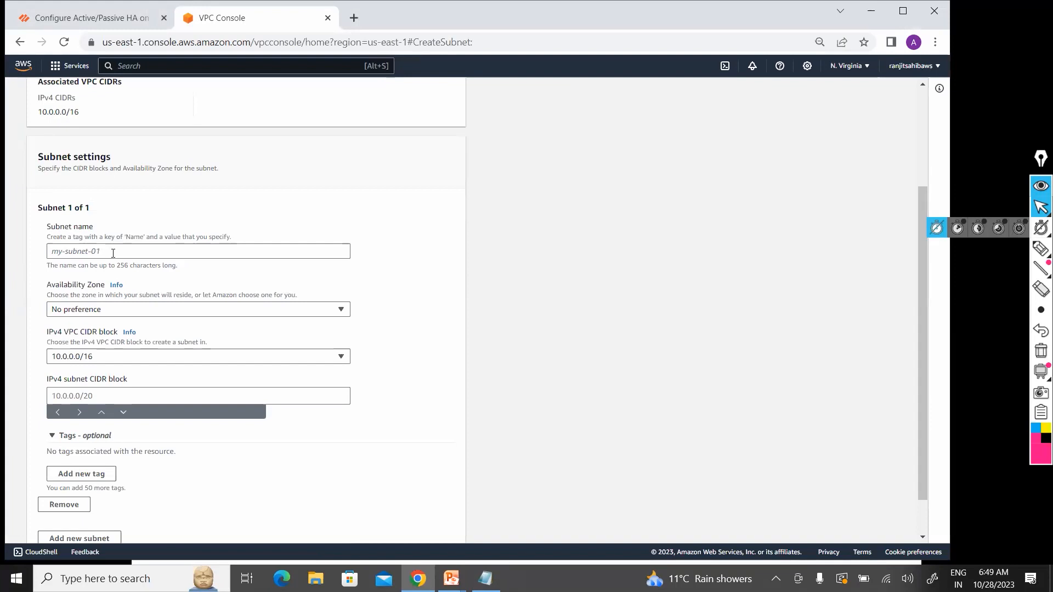
pyautogui.click(198, 251)
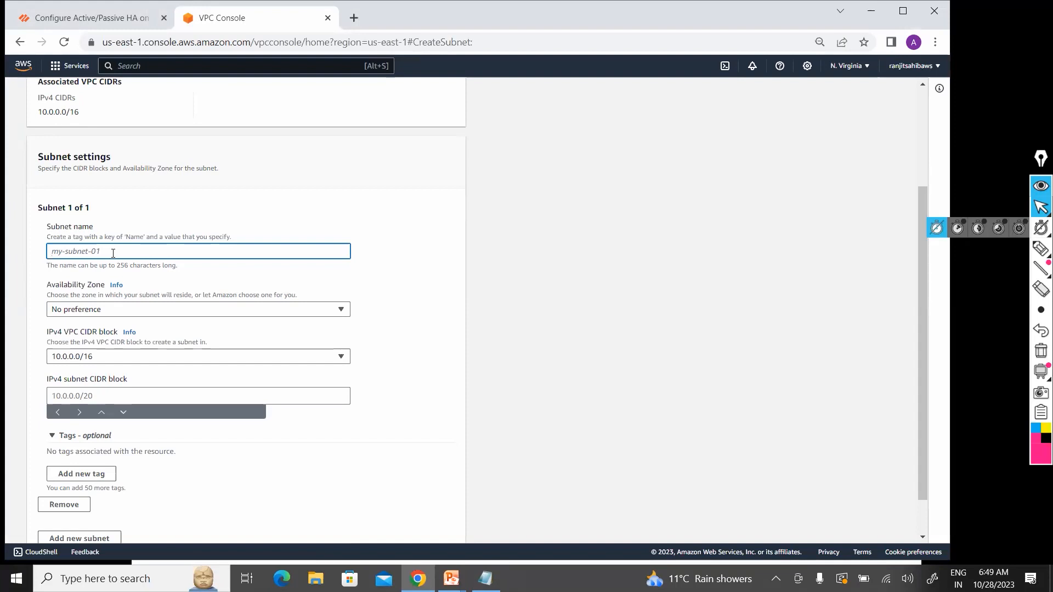
pyautogui.write('Mgmt-')
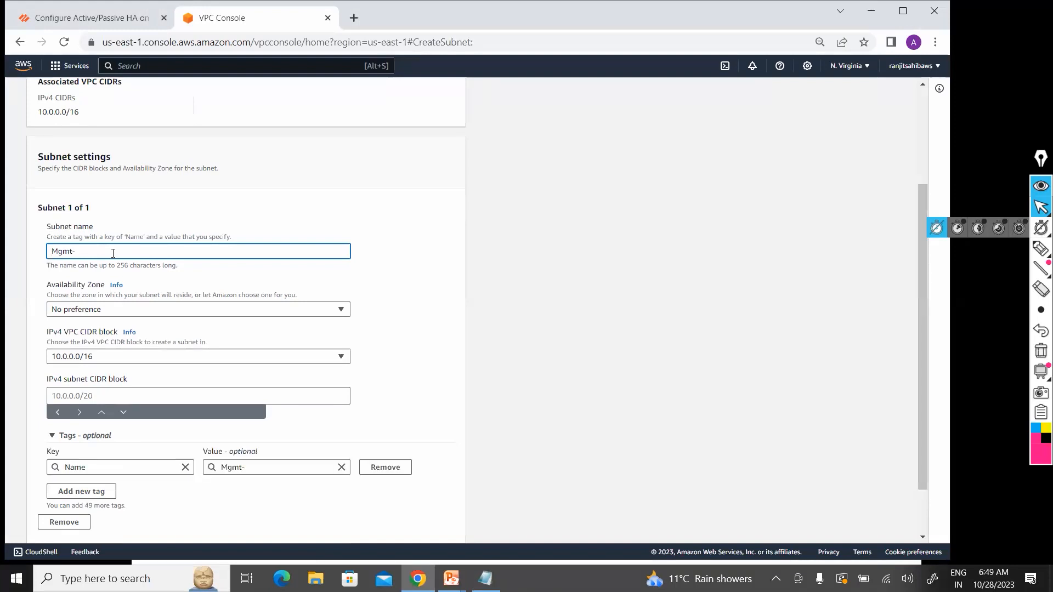
pyautogui.write('Subnet')
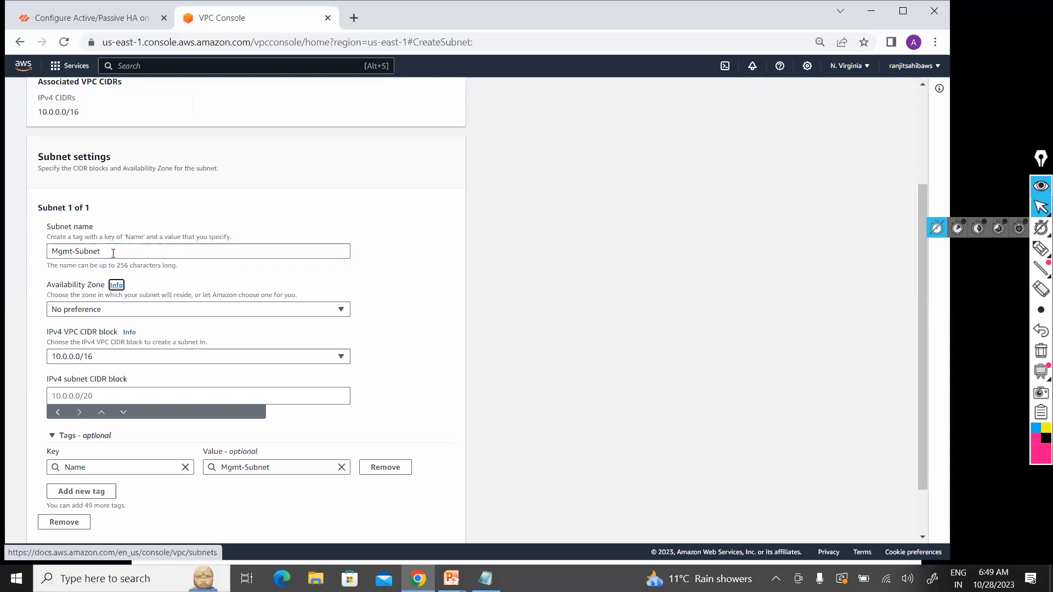
pyautogui.moveTo(277, 313)
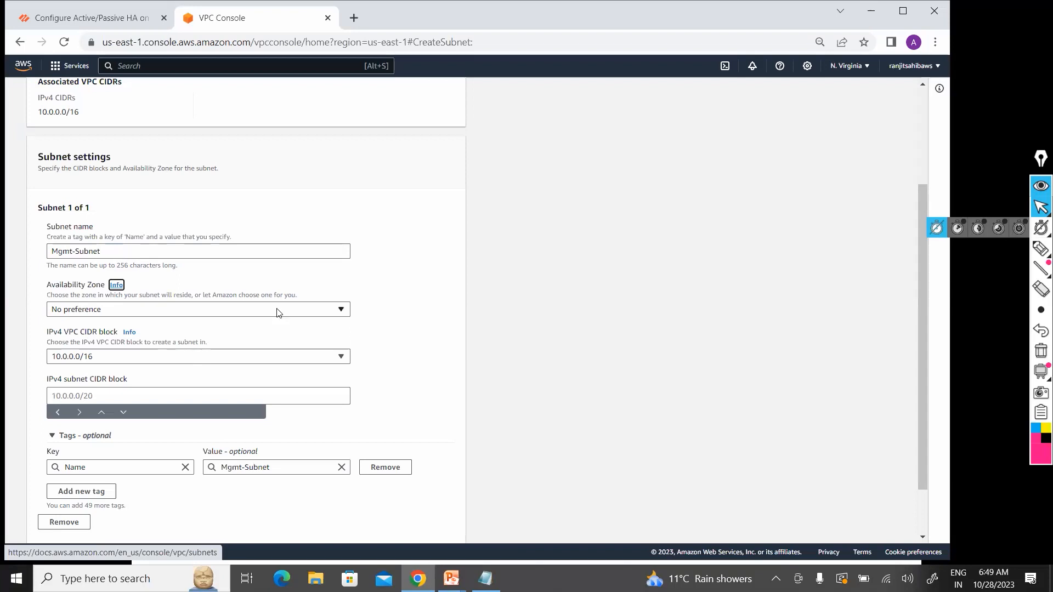
# Place Mgmt-Subnet in us-east-1a with IPv4 CIDR block 10.0.0.0/24
pyautogui.click(198, 310)
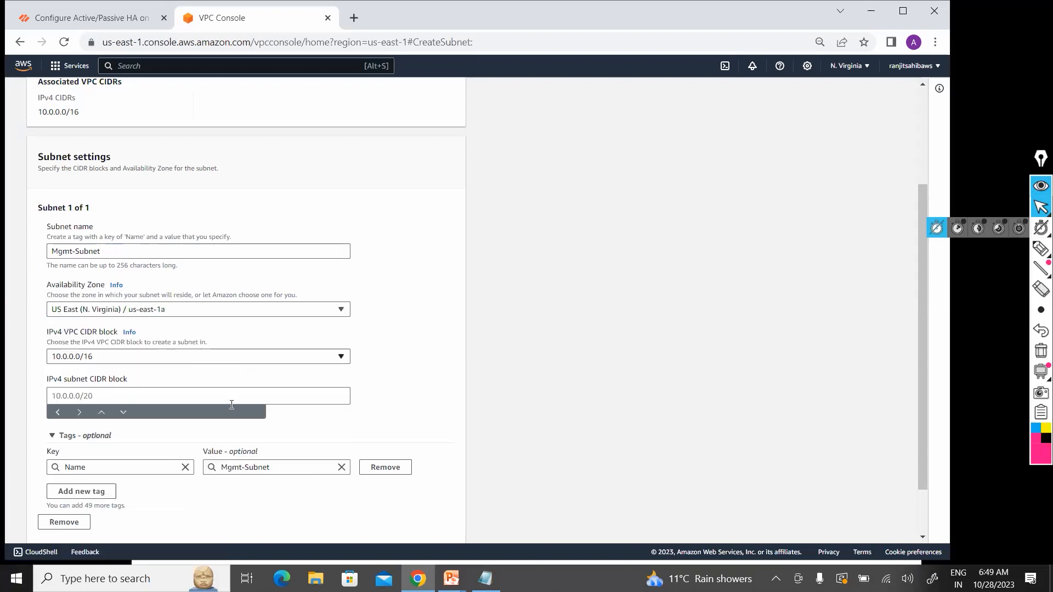
pyautogui.click(197, 396)
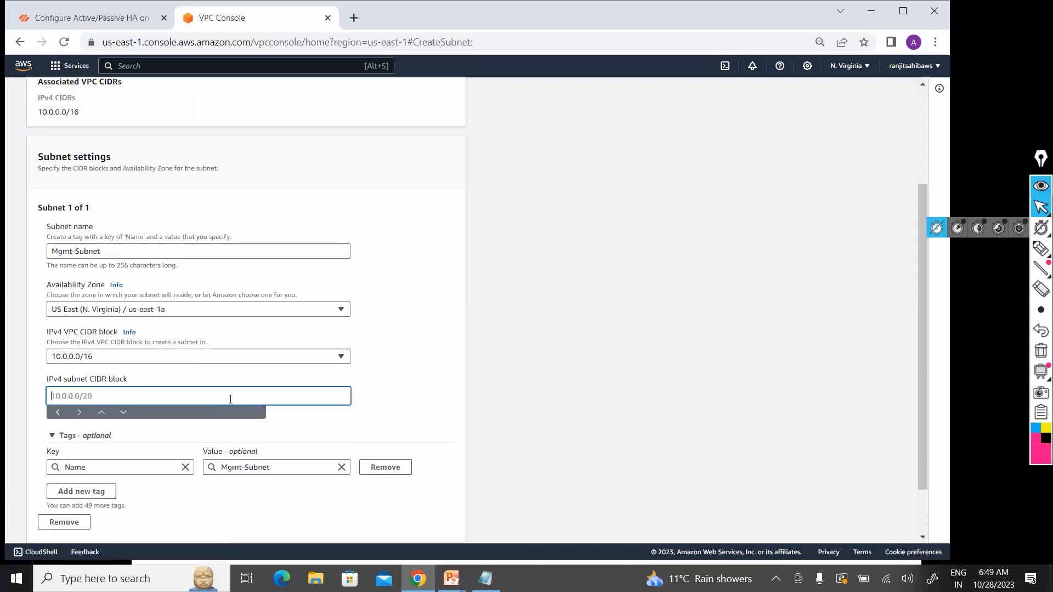
pyautogui.write('10.0.0.0/24')
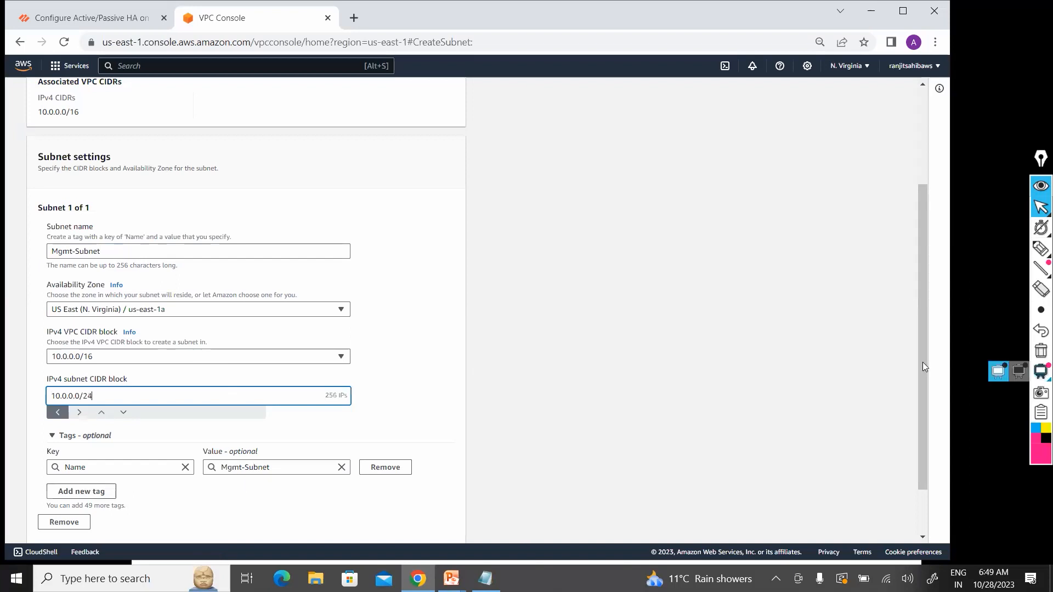
pyautogui.scroll(-3)
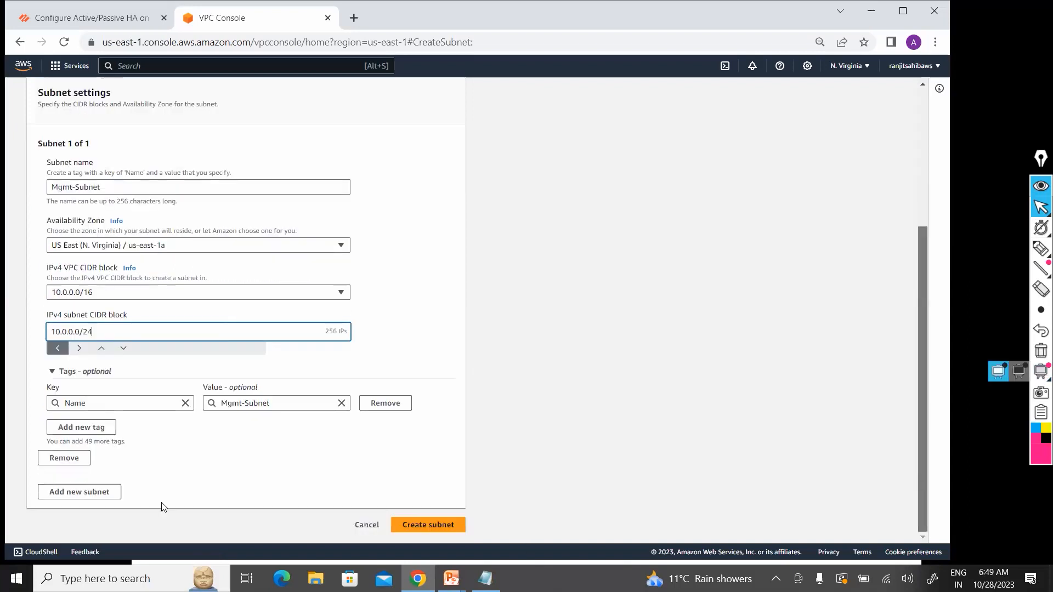
# Add a second subnet to the form and name it Public-Subnet
pyautogui.click(79, 492)
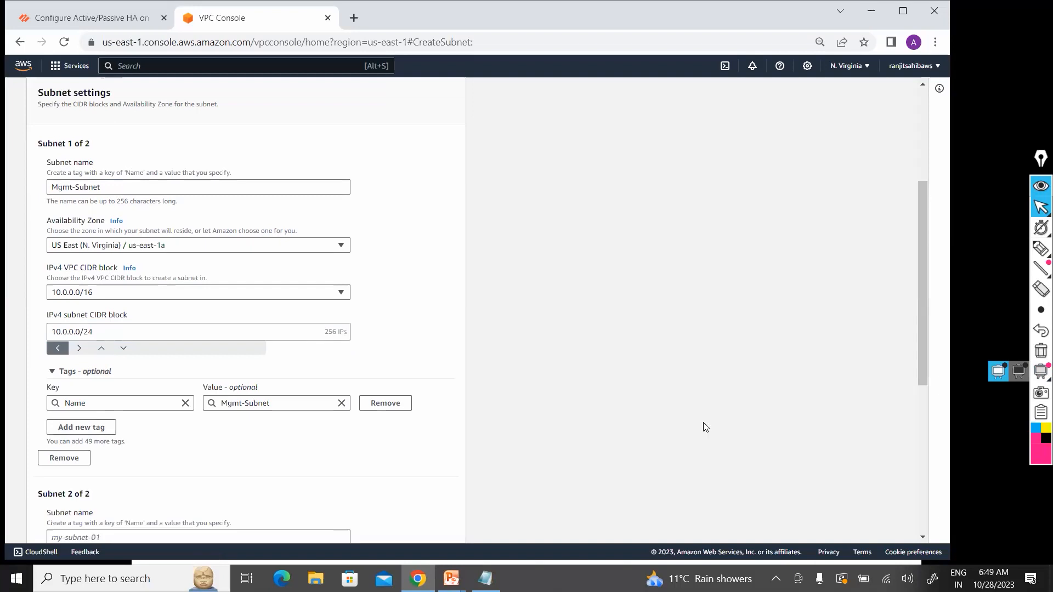
pyautogui.scroll(-3)
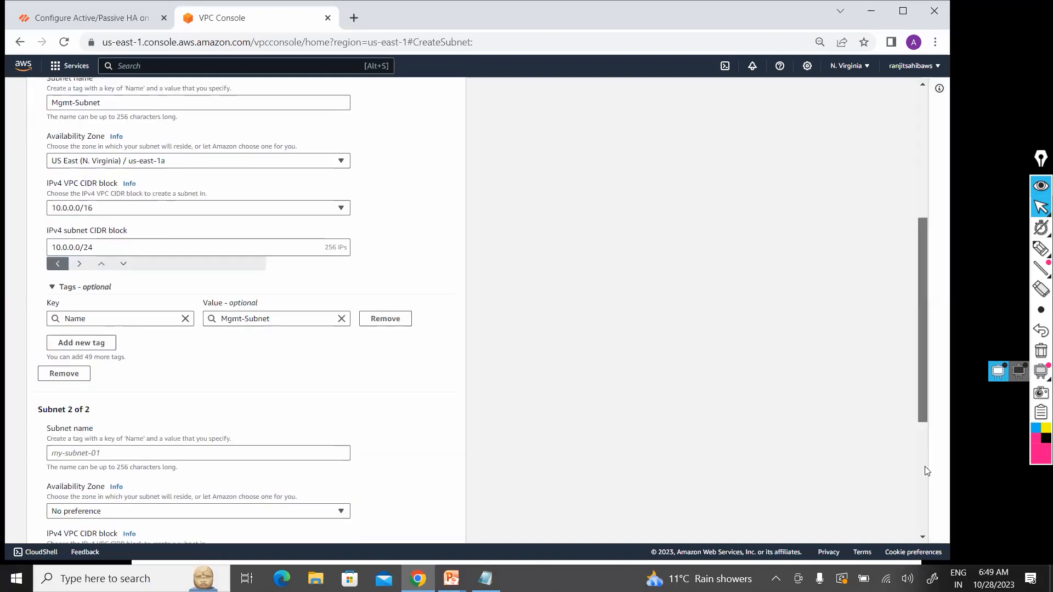
pyautogui.scroll(-3)
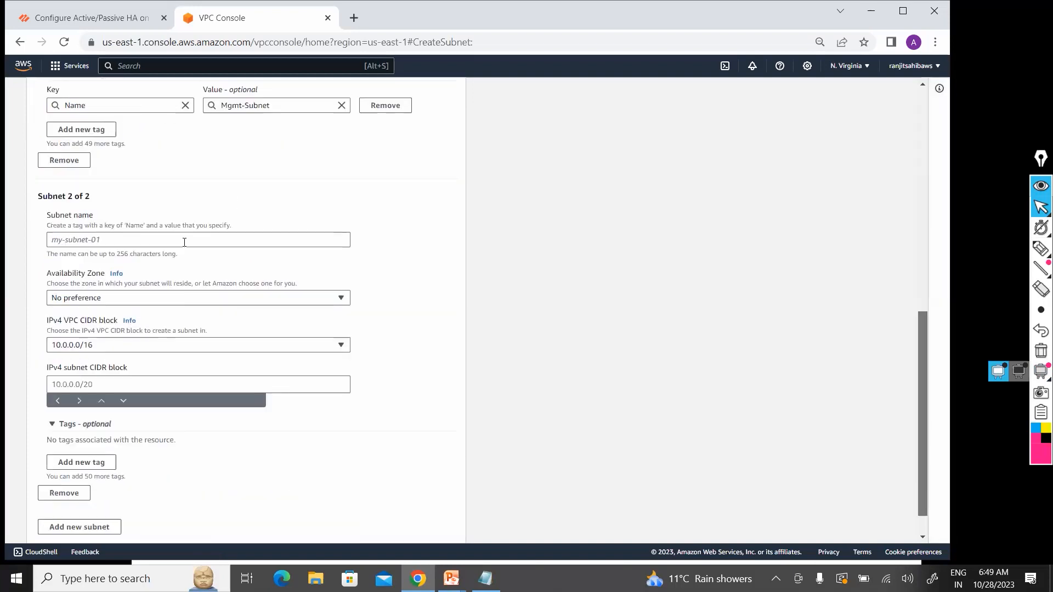
pyautogui.write('P')
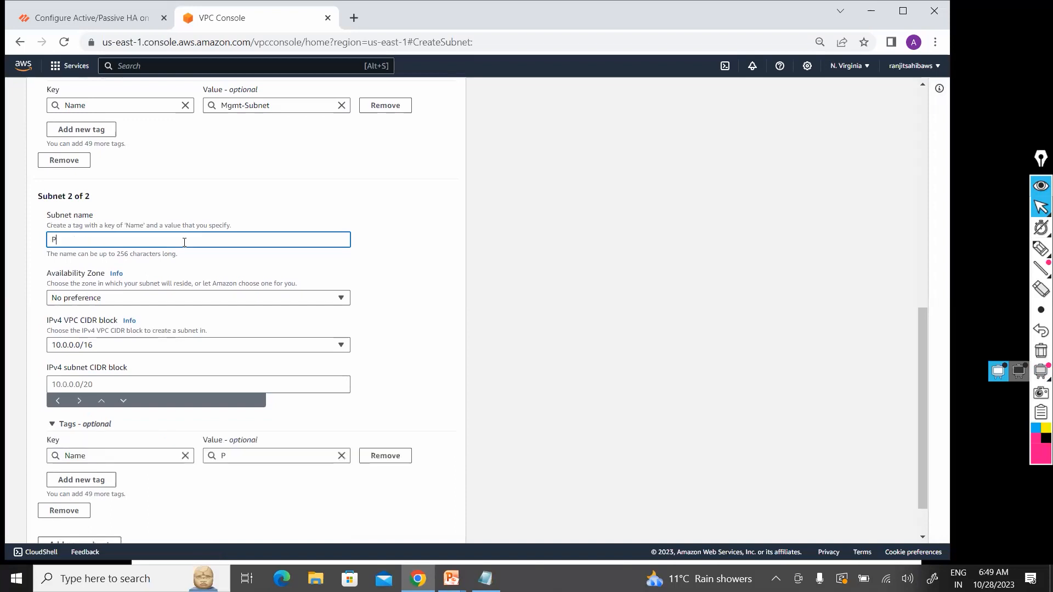
pyautogui.write('ublic-Subnet')
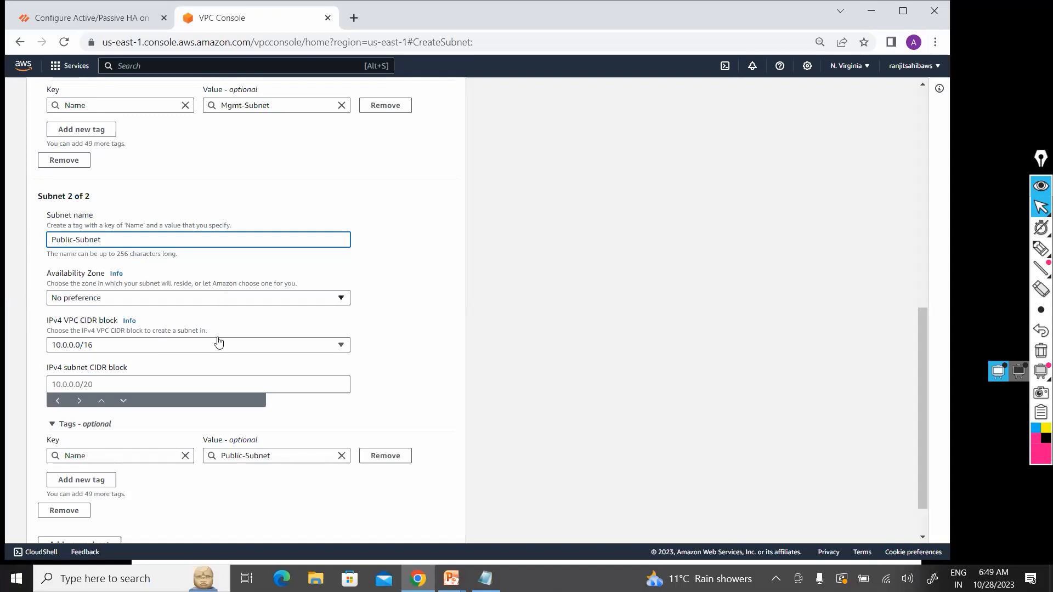
# Place Public-Subnet in us-east-1a with IPv4 CIDR block 10.0.1.0/24
pyautogui.click(198, 298)
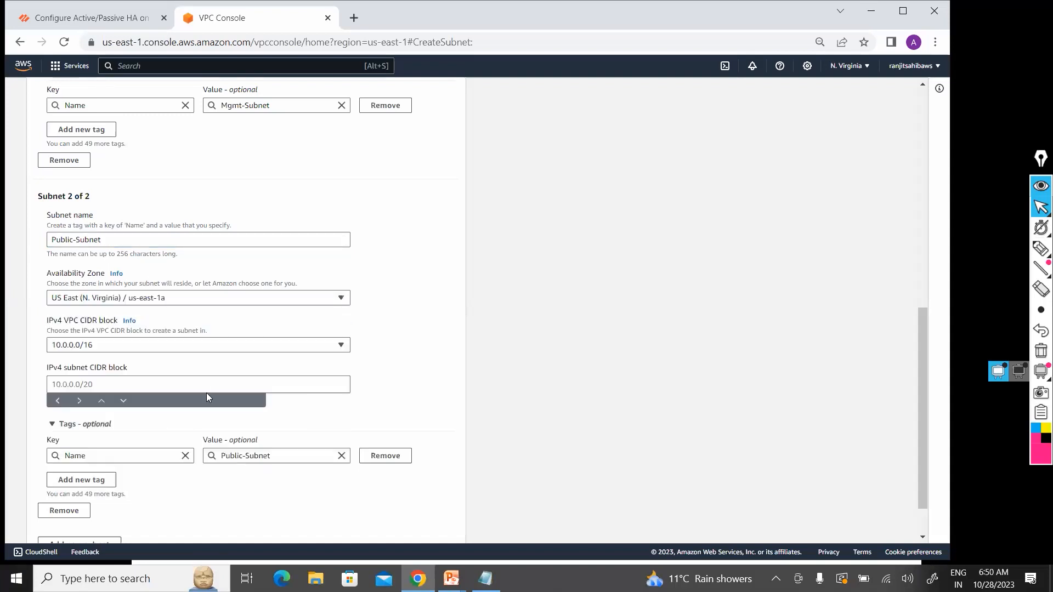
pyautogui.click(199, 384)
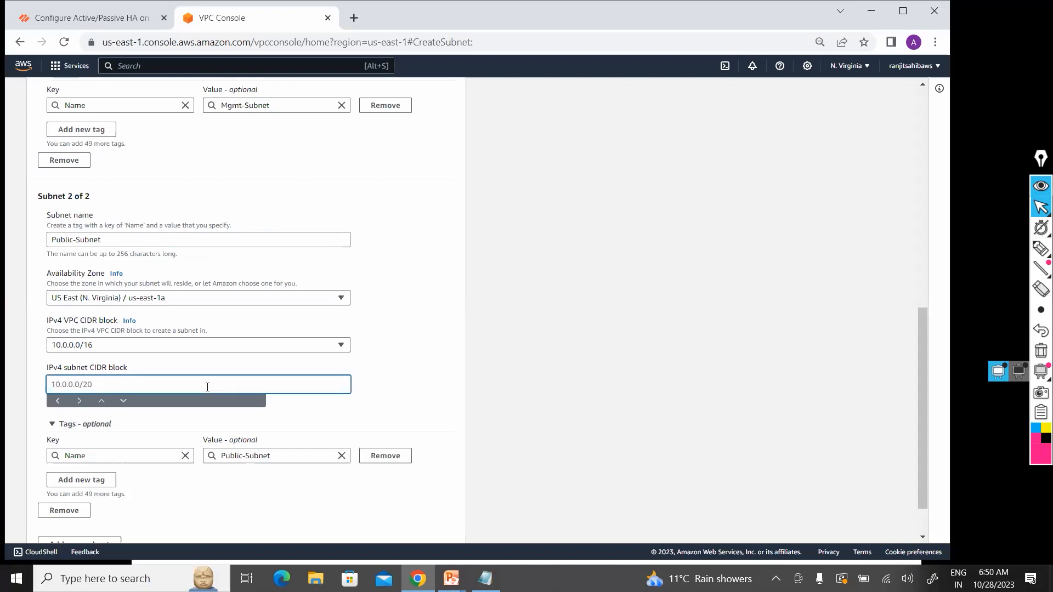
pyautogui.write('10.0.1.0/24')
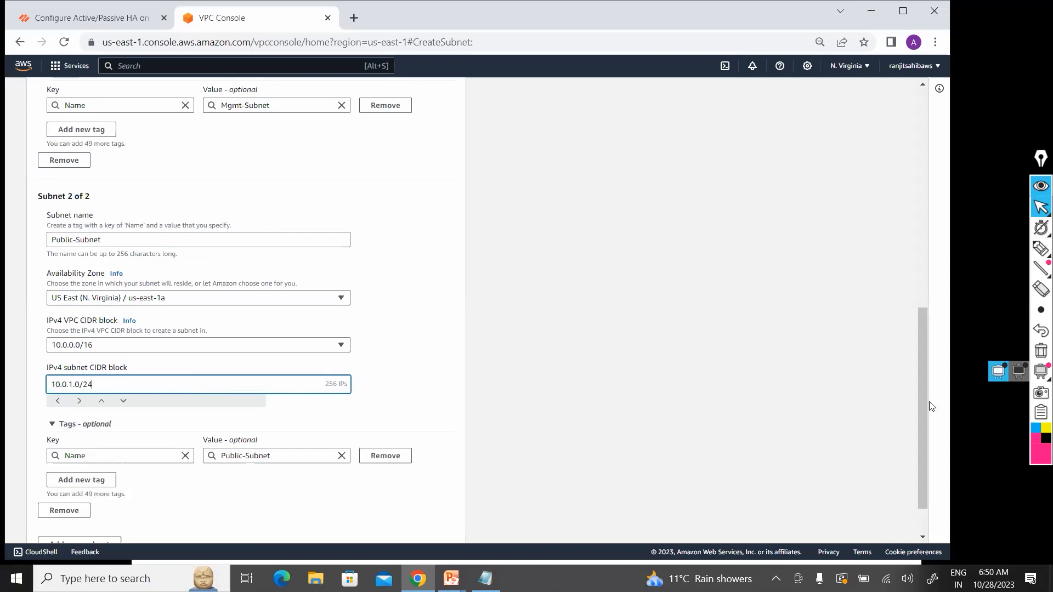
pyautogui.scroll(-3)
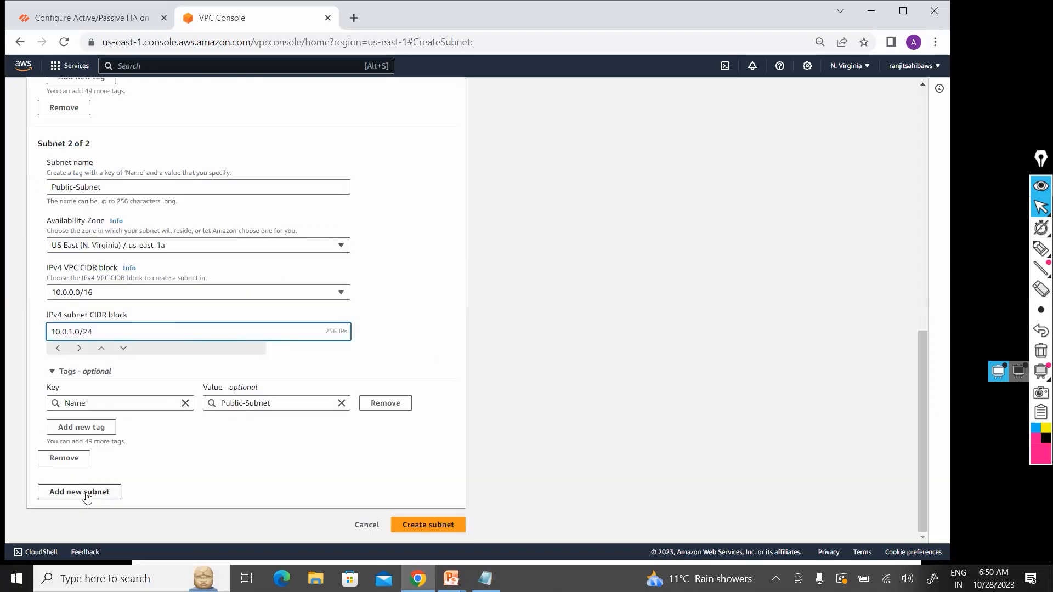
# Add a third subnet to the form and name it Private-Subnet
pyautogui.click(79, 491)
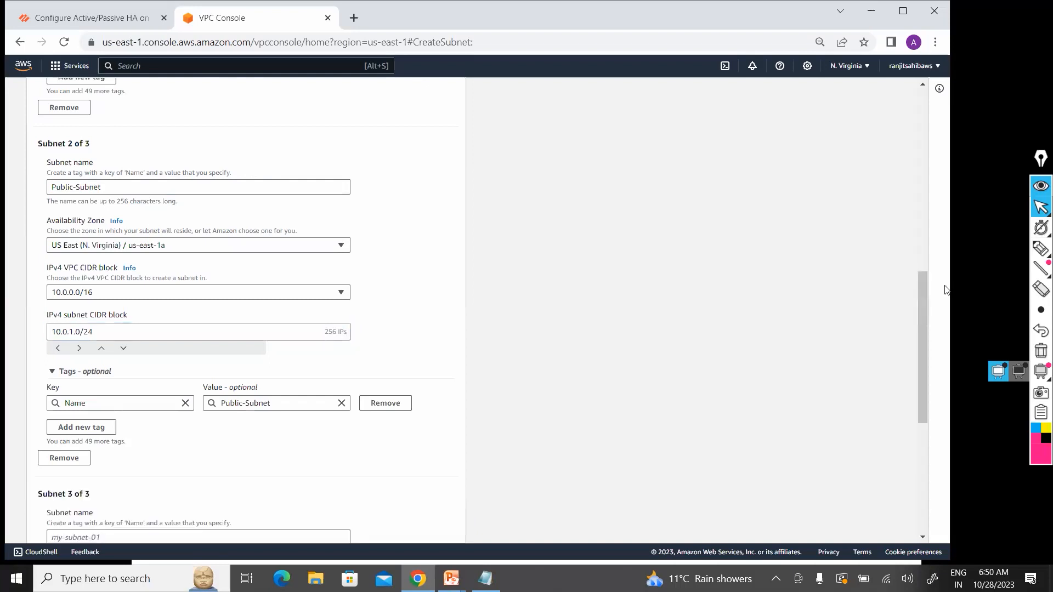
pyautogui.scroll(-3)
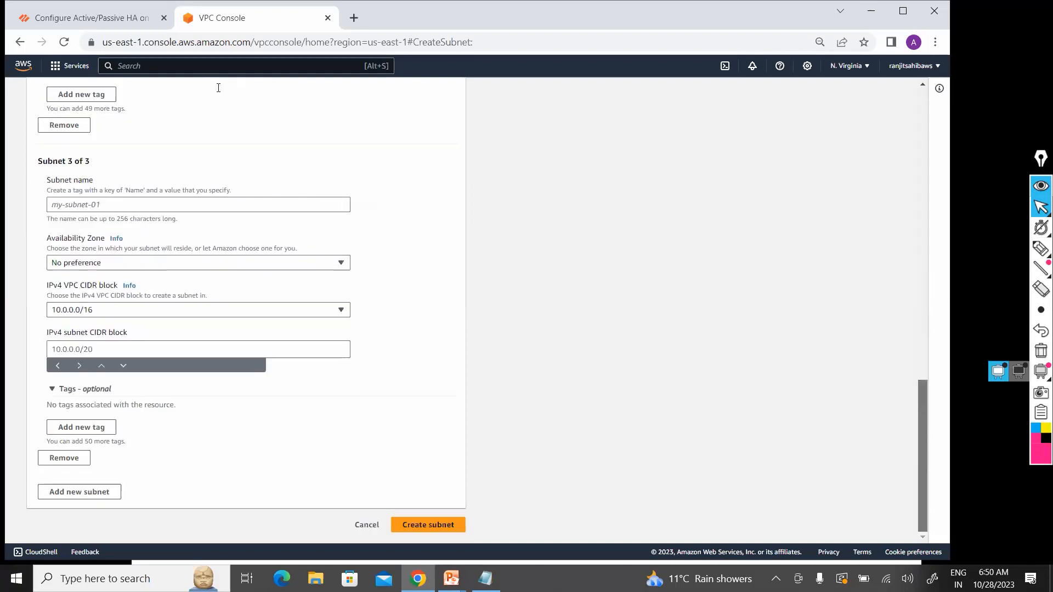
pyautogui.write('P')
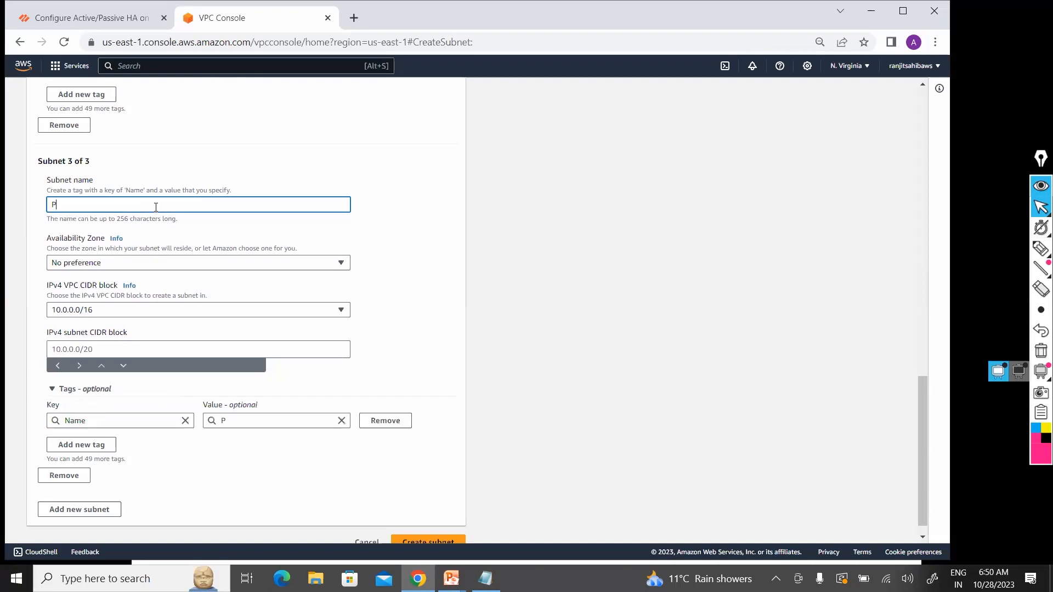
pyautogui.write('rivate-Sub')
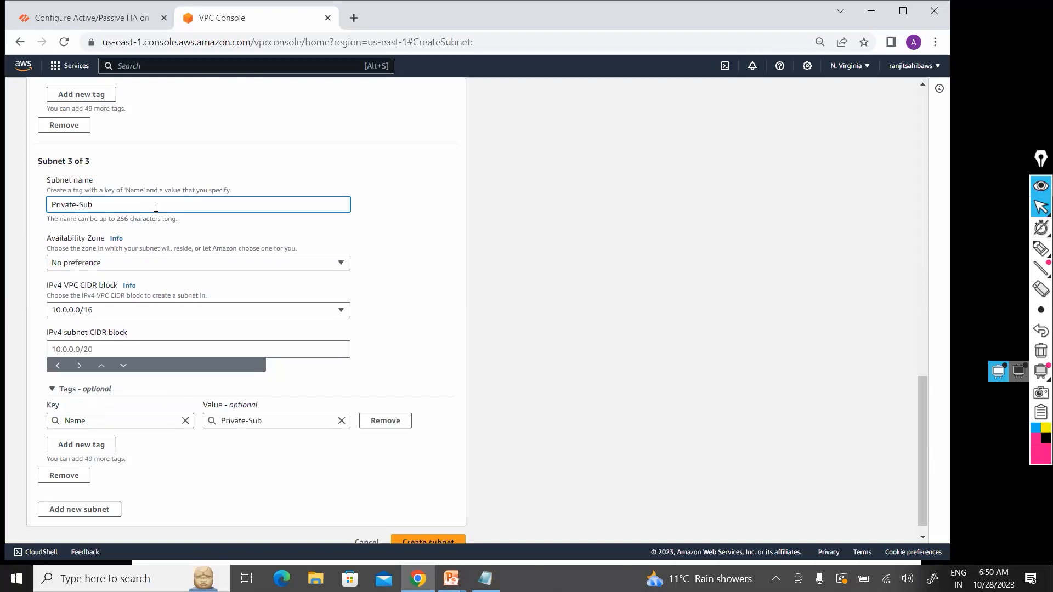
pyautogui.write('net')
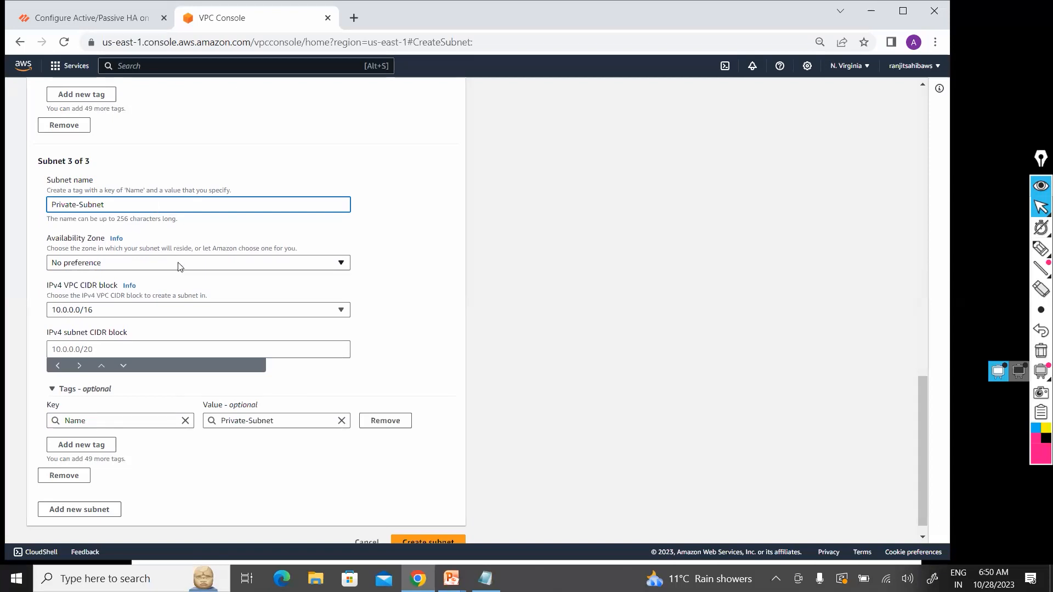
# Give Private-Subnet zone us-east-1a and CIDR 10.0.2.0/24, then create all three subnets
pyautogui.click(199, 263)
pyautogui.write('1')
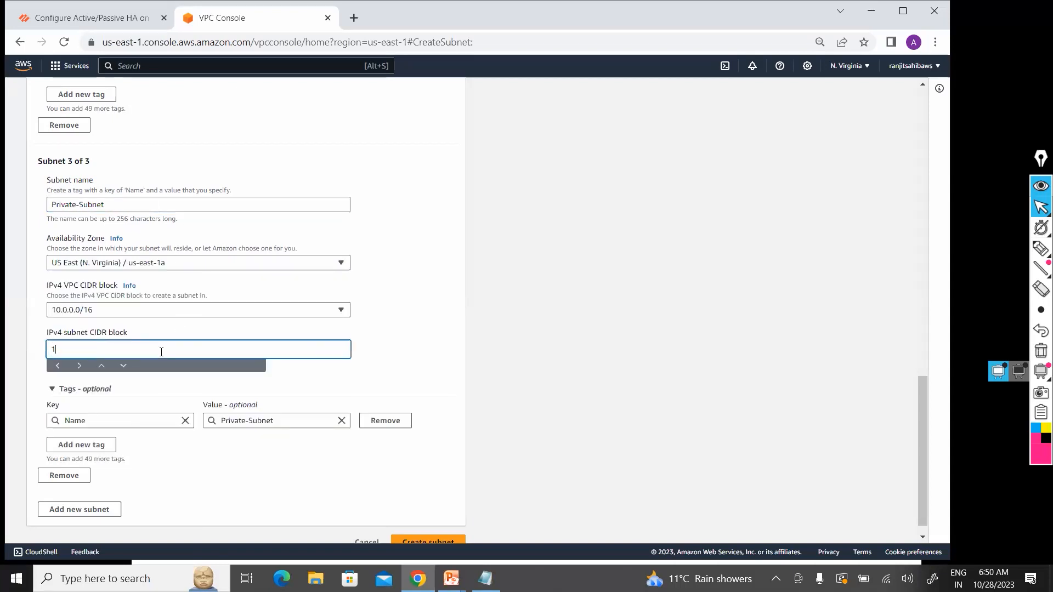
pyautogui.write('0.0.2.0')
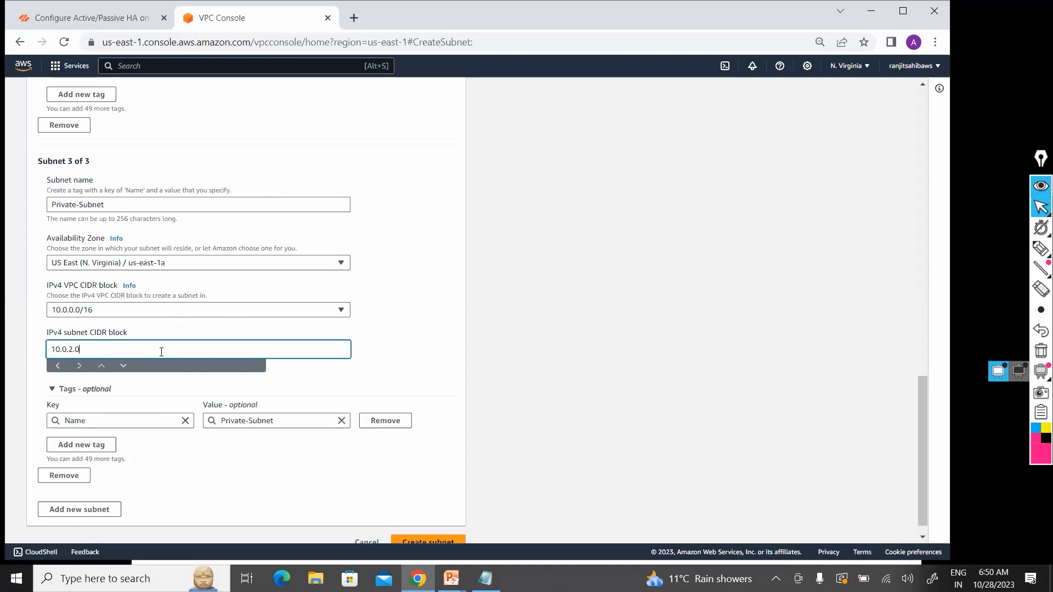
pyautogui.write('/24')
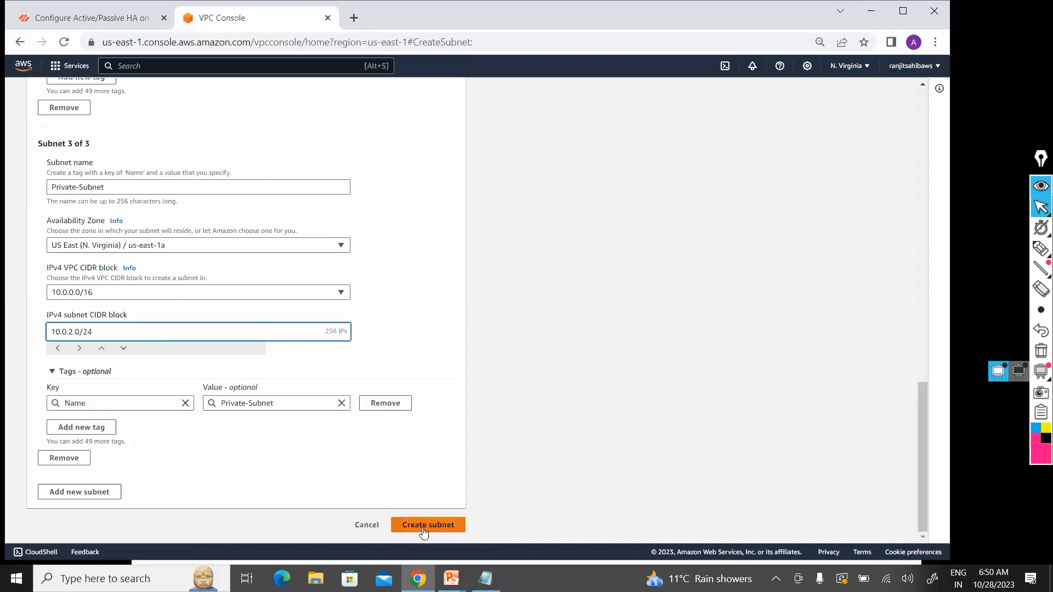
pyautogui.click(427, 524)
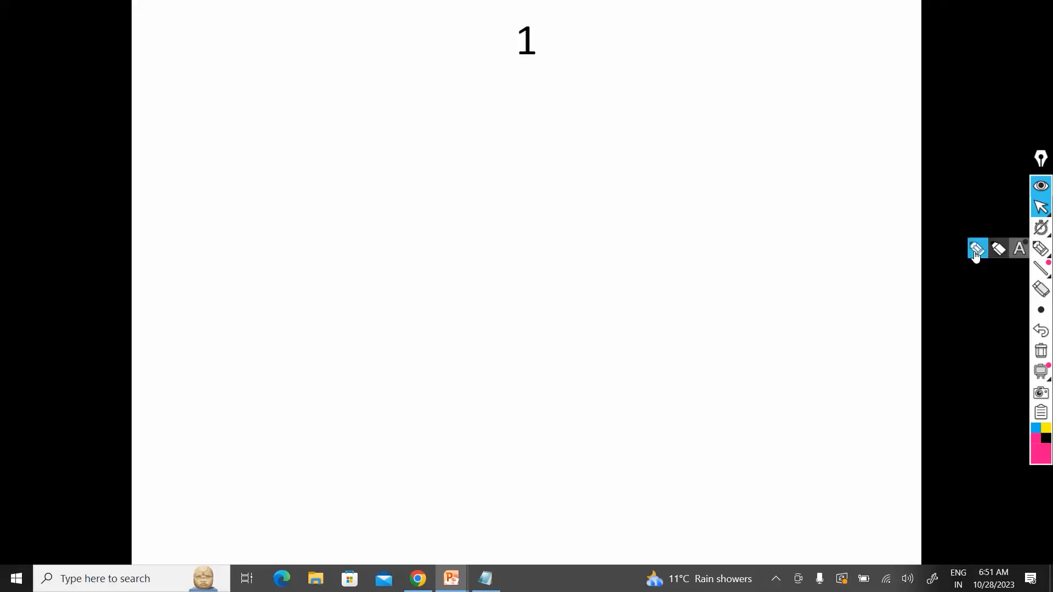
pyautogui.moveTo(791, 427); pyautogui.dragTo(369, 98)
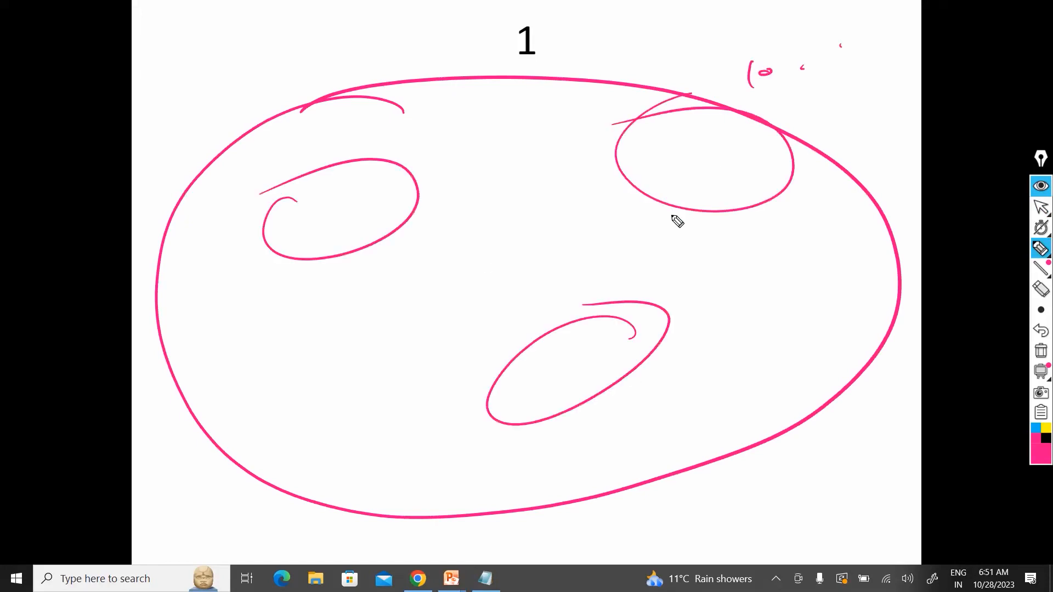
pyautogui.moveTo(689, 215)
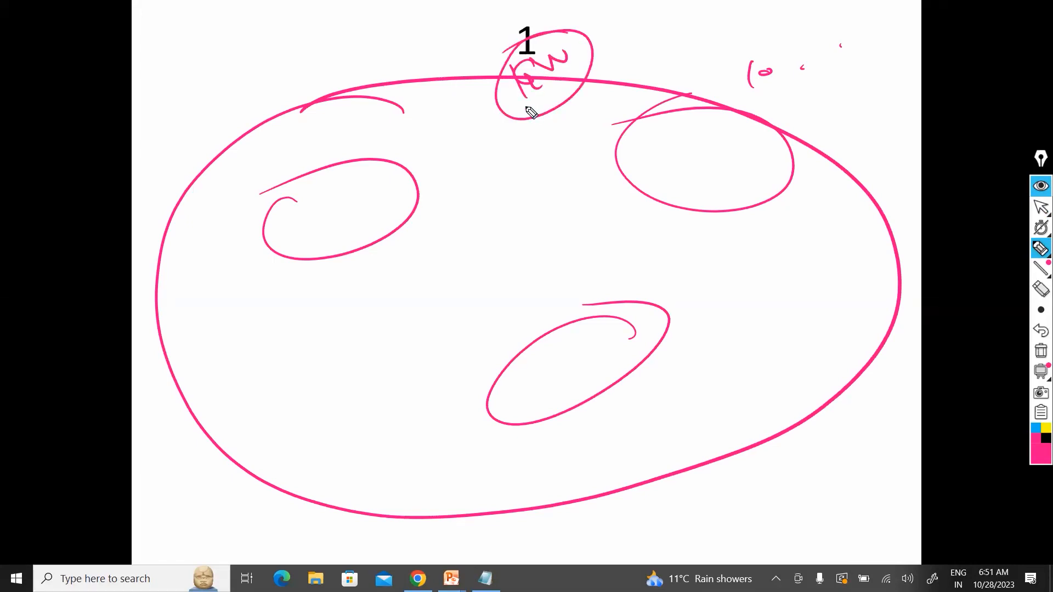
pyautogui.moveTo(520, 111); pyautogui.dragTo(591, 37)
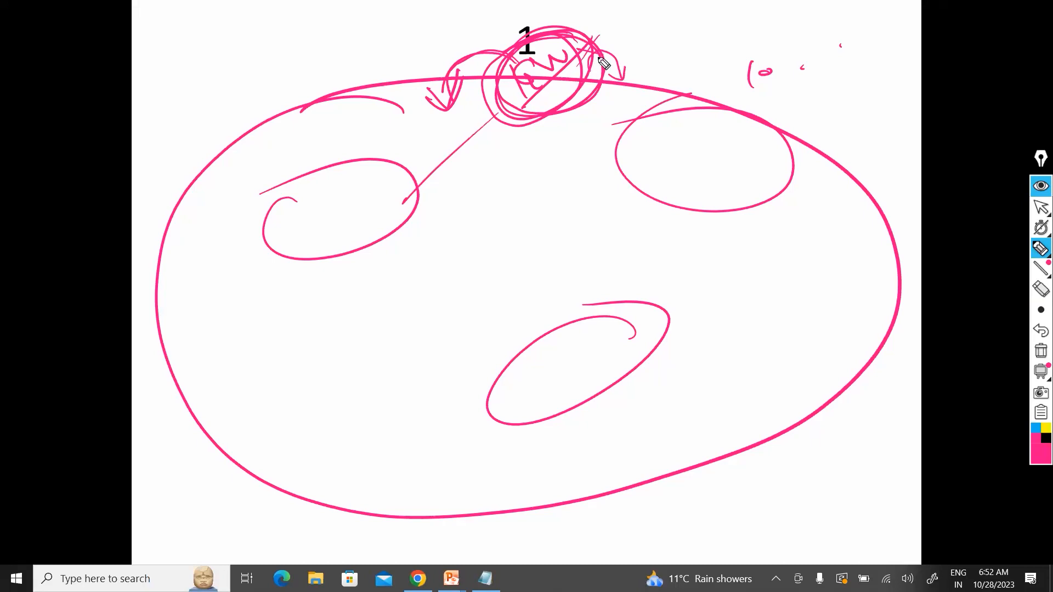
pyautogui.moveTo(598, 60); pyautogui.dragTo(692, 63)
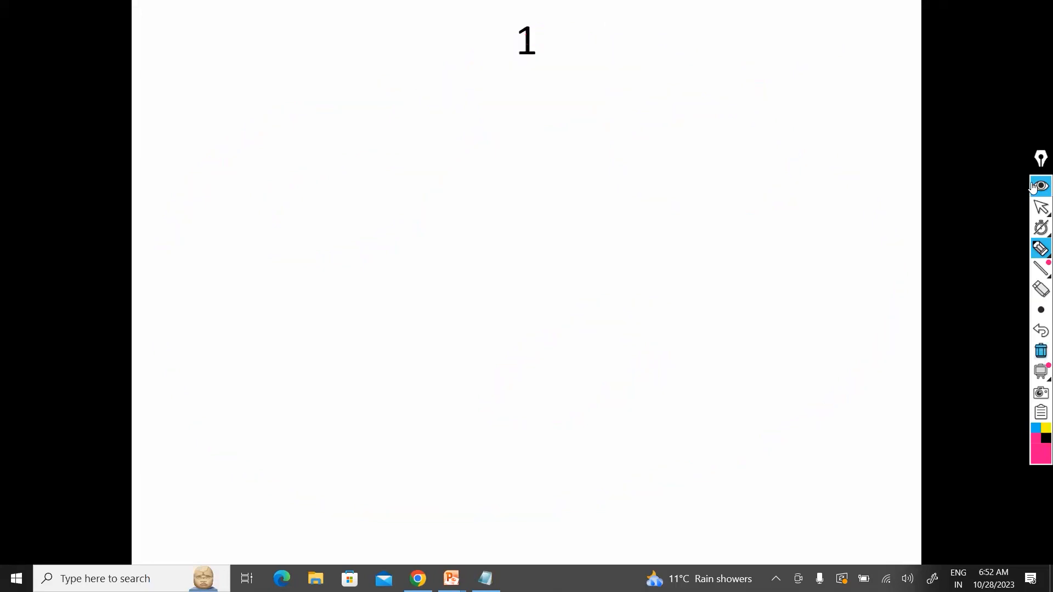
pyautogui.press('alt+tab')
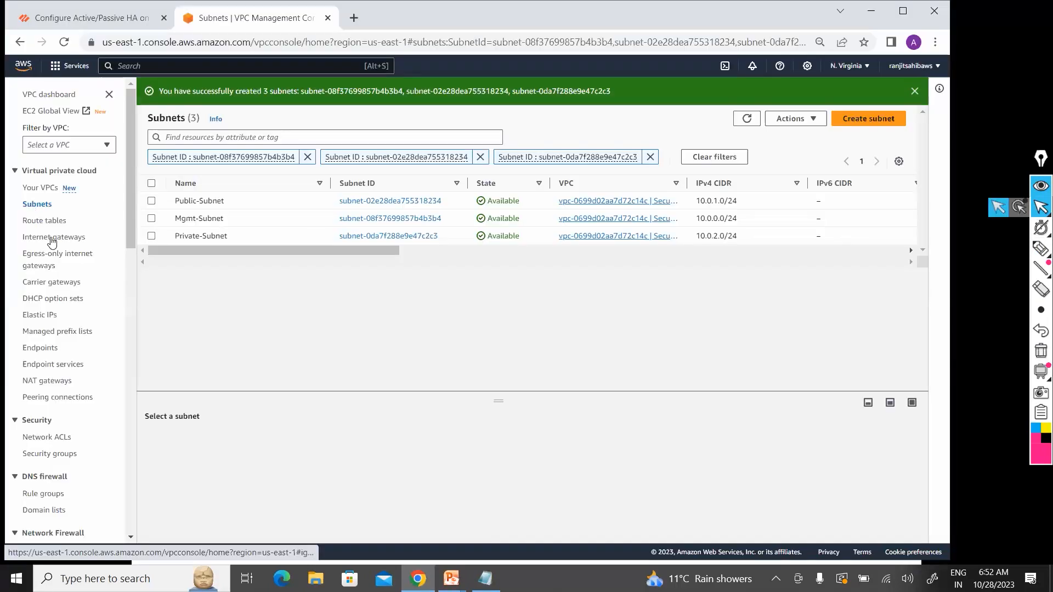
# Create an internet gateway with the name tag Security-IGW from the Internet gateways page
pyautogui.click(55, 237)
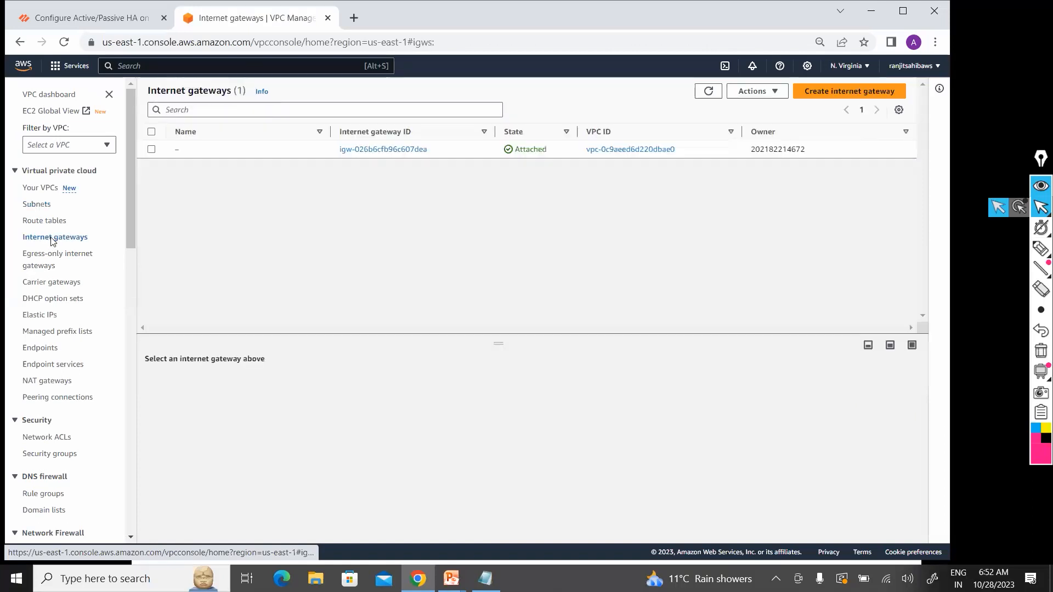
pyautogui.click(847, 91)
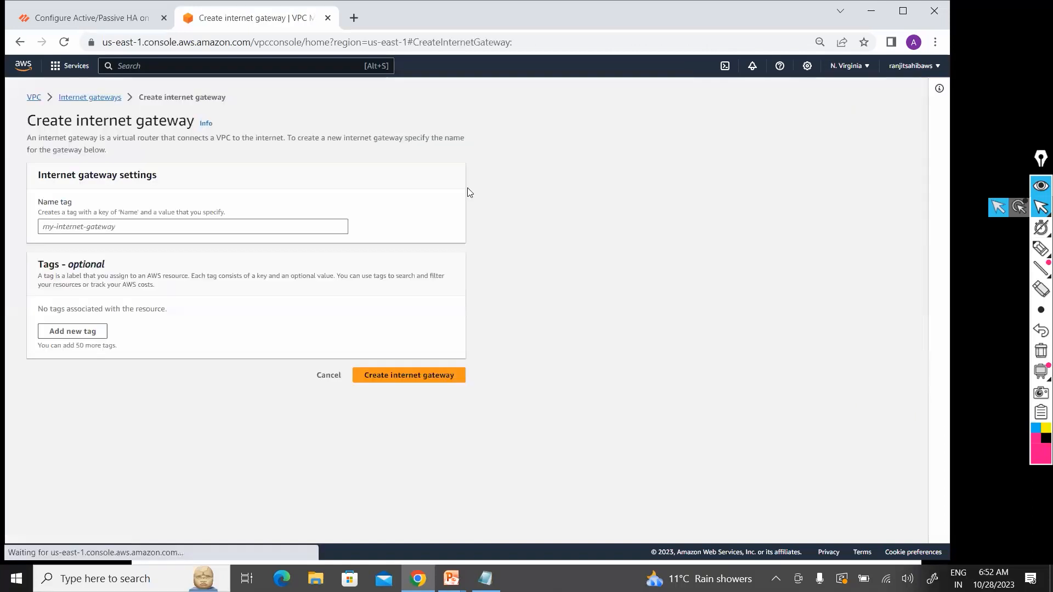
pyautogui.click(193, 226)
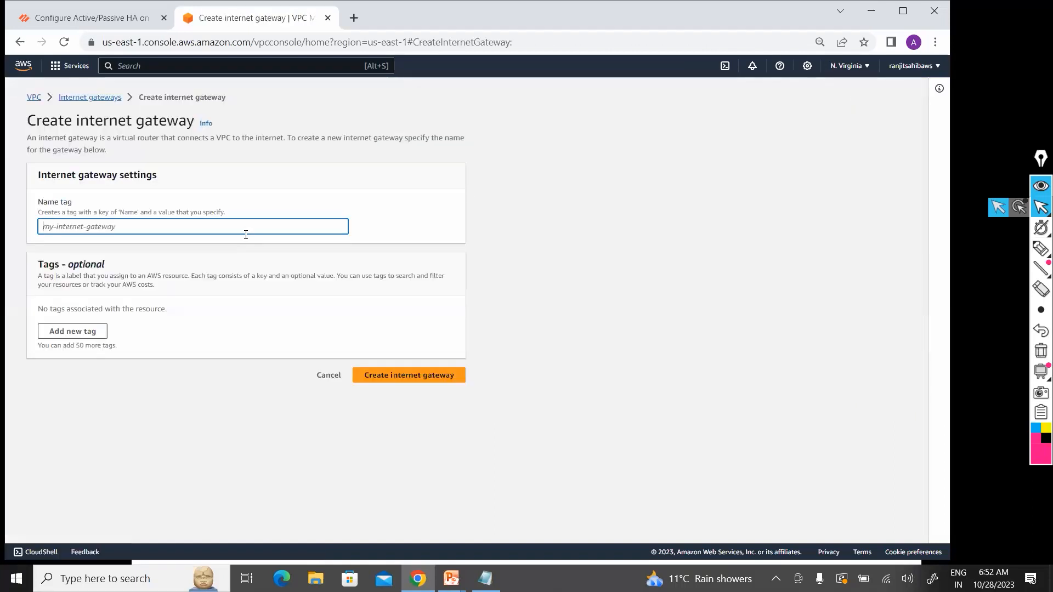
pyautogui.write('Security-')
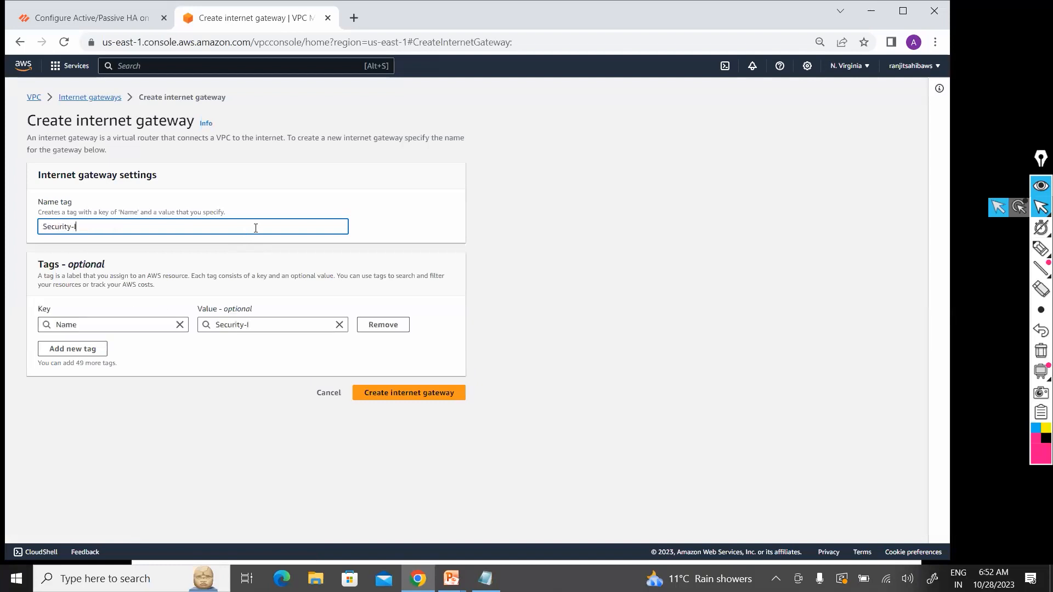
pyautogui.write('IGW')
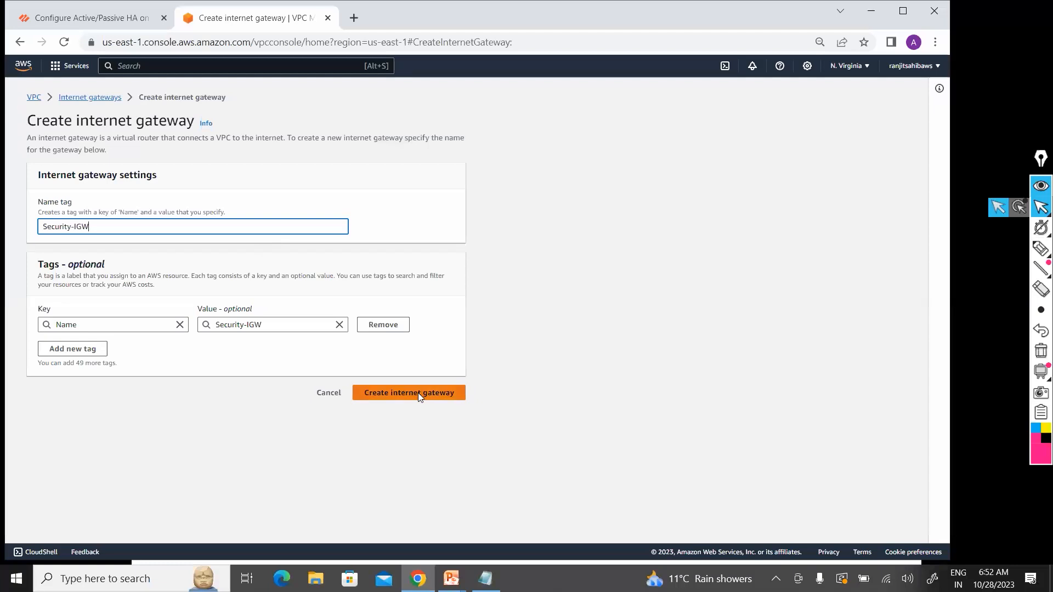
pyautogui.click(408, 392)
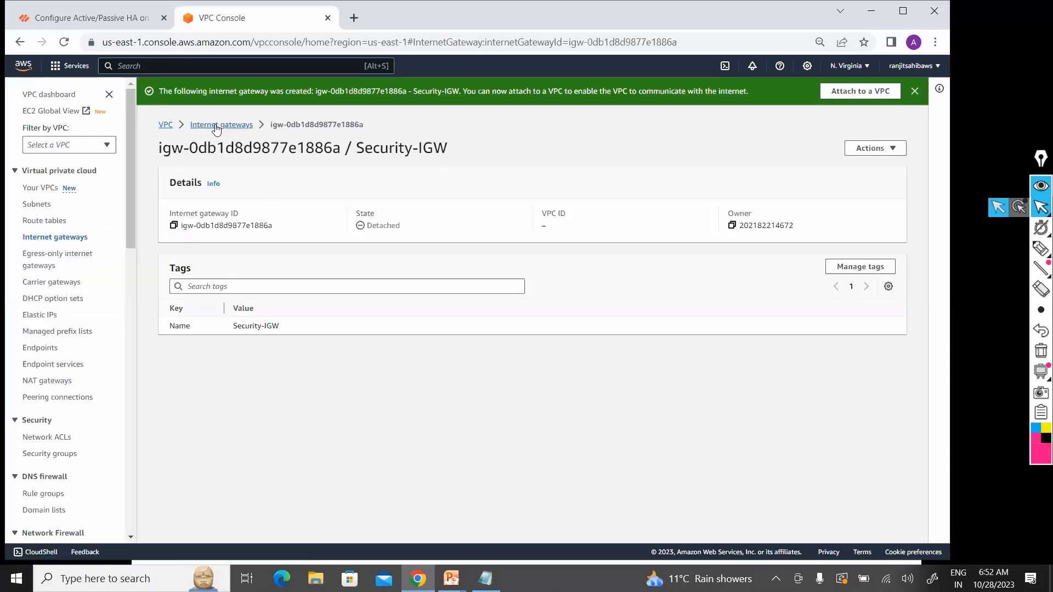
# Select Security-IGW in the gateway list and attach it to Security-VPC via Actions
pyautogui.click(220, 124)
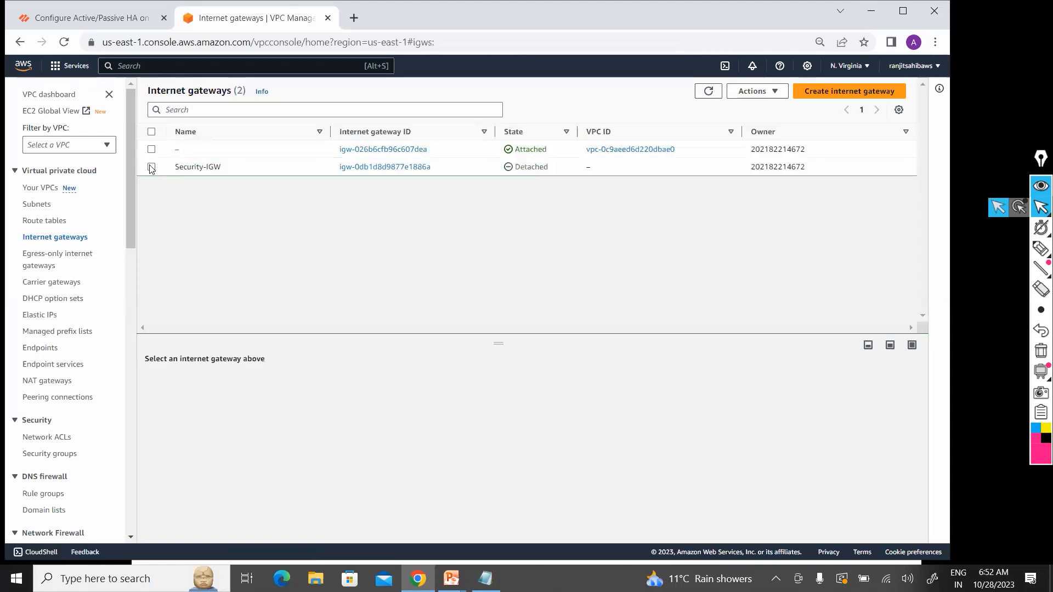
pyautogui.click(753, 91)
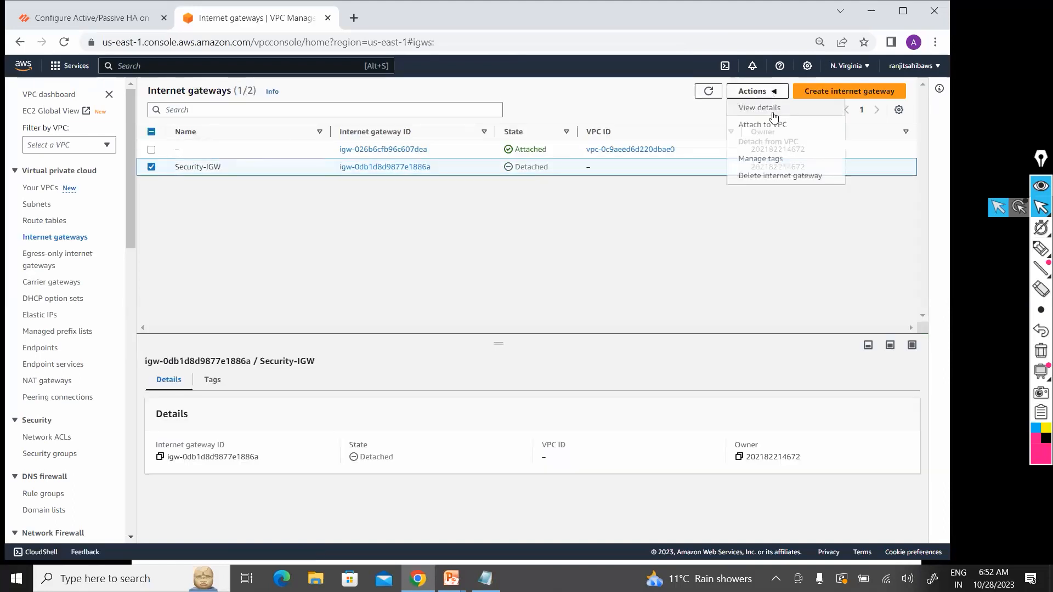
pyautogui.click(761, 124)
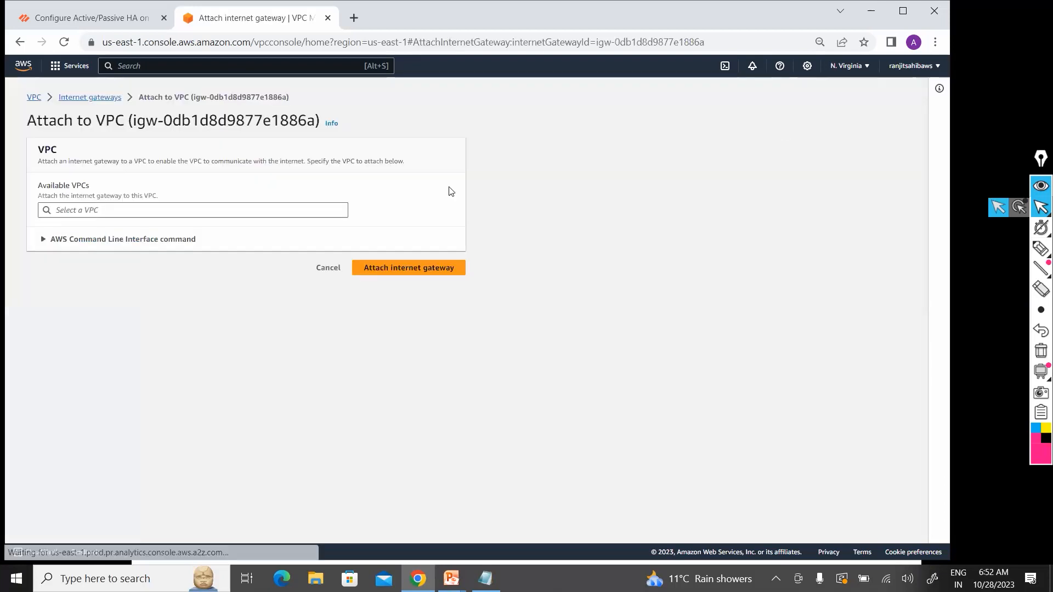
pyautogui.click(193, 210)
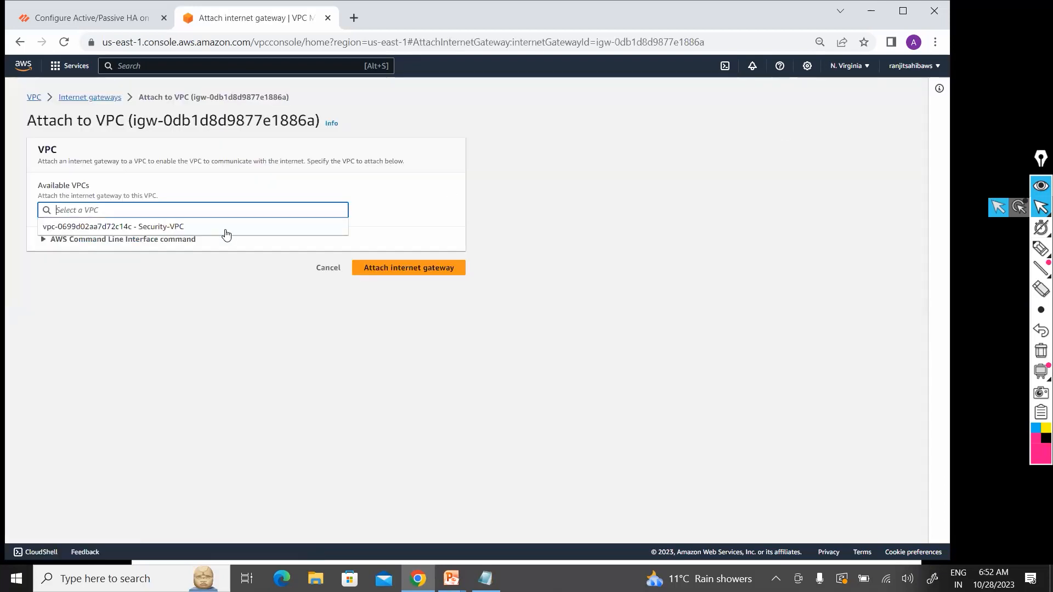
pyautogui.click(113, 226)
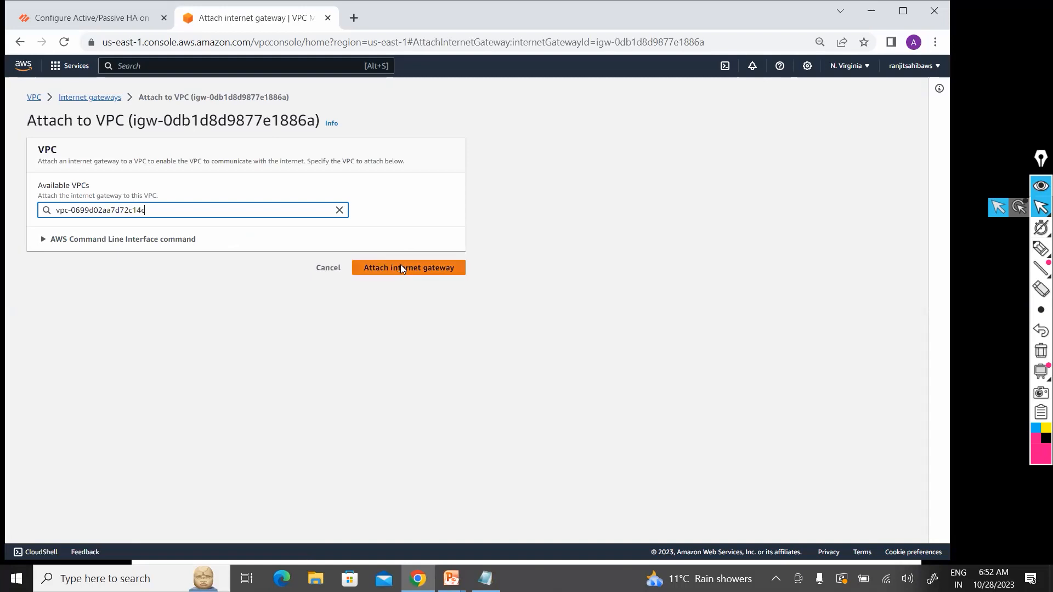
pyautogui.click(408, 267)
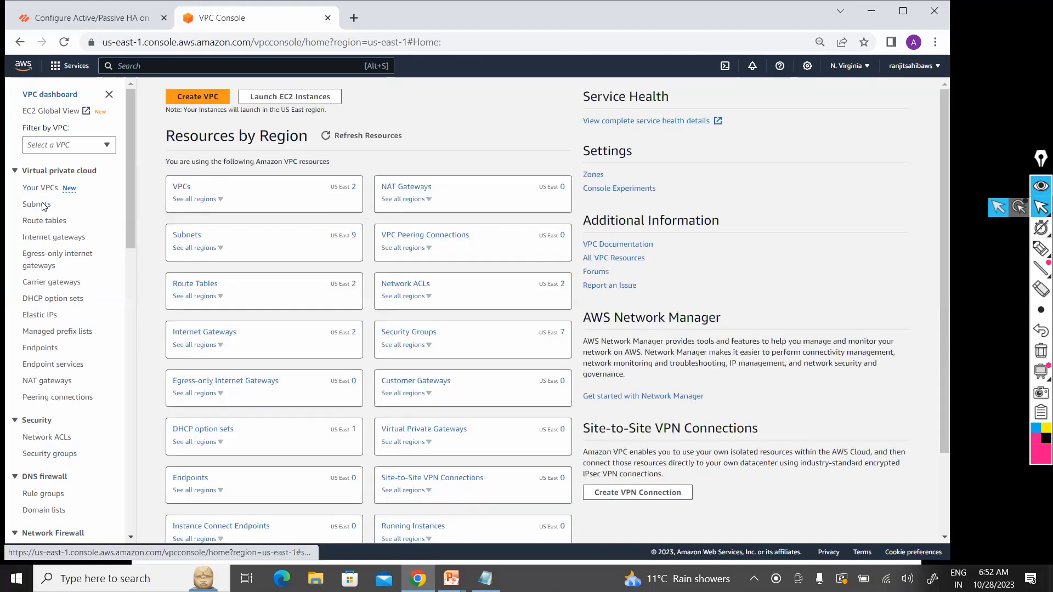
# Review the subnet and route table lists, then verify Security-IGW shows as attached to Security-VPC
pyautogui.click(36, 204)
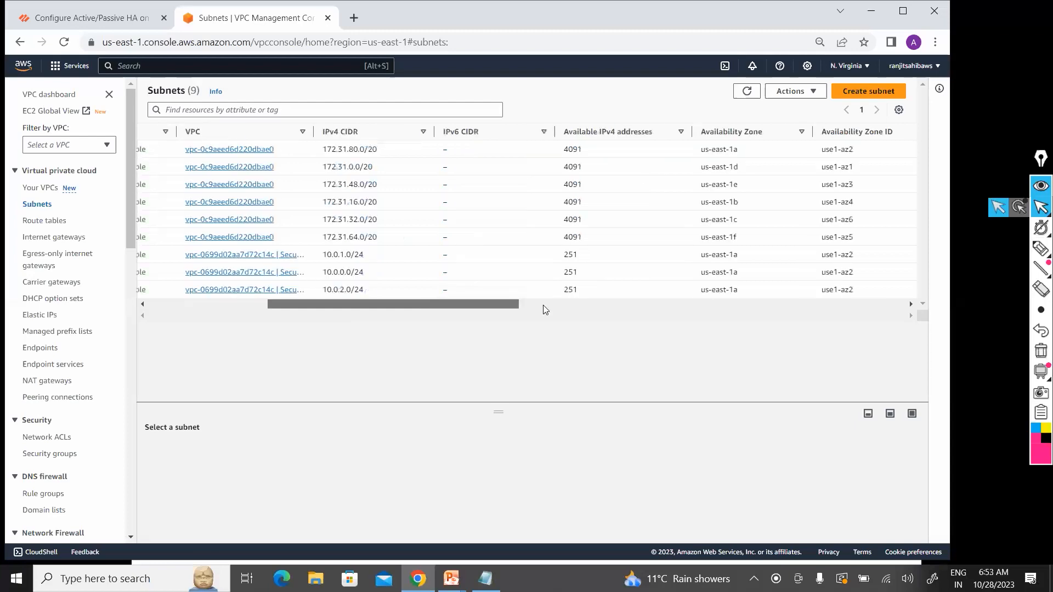
pyautogui.hscroll(3)
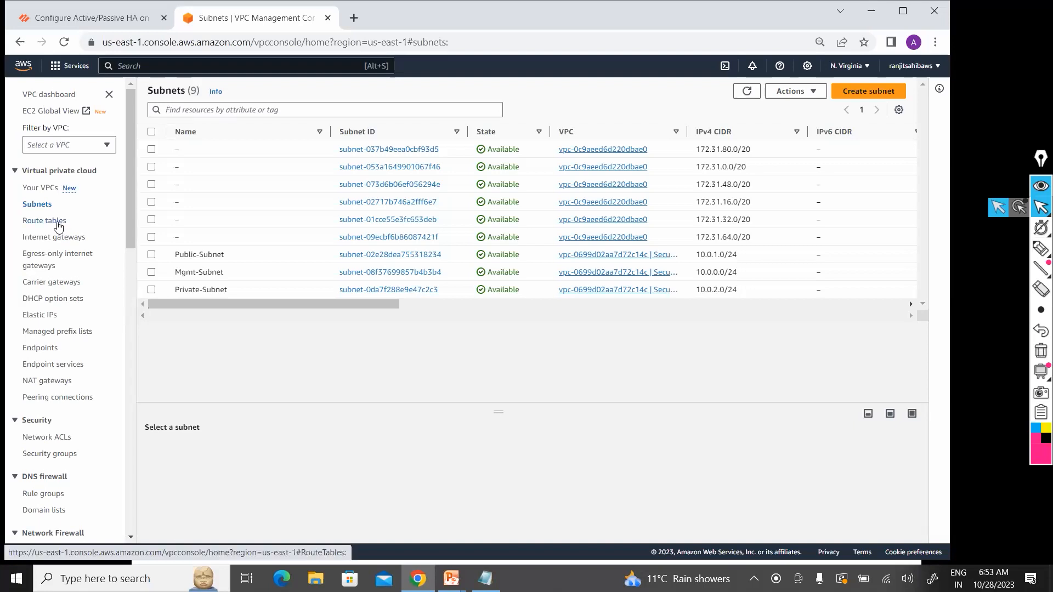
pyautogui.moveTo(59, 228)
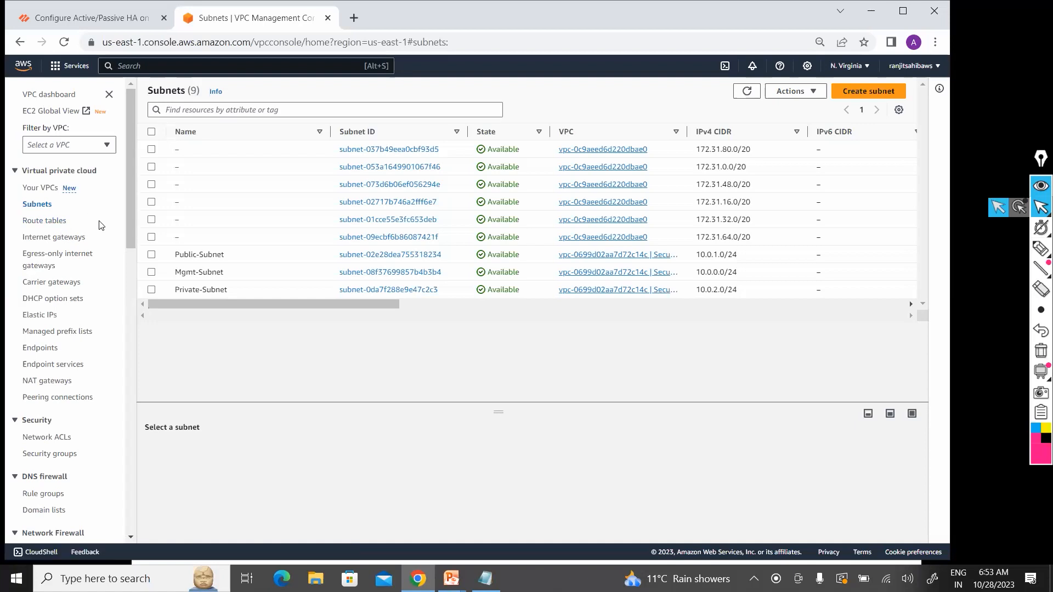
pyautogui.moveTo(115, 206)
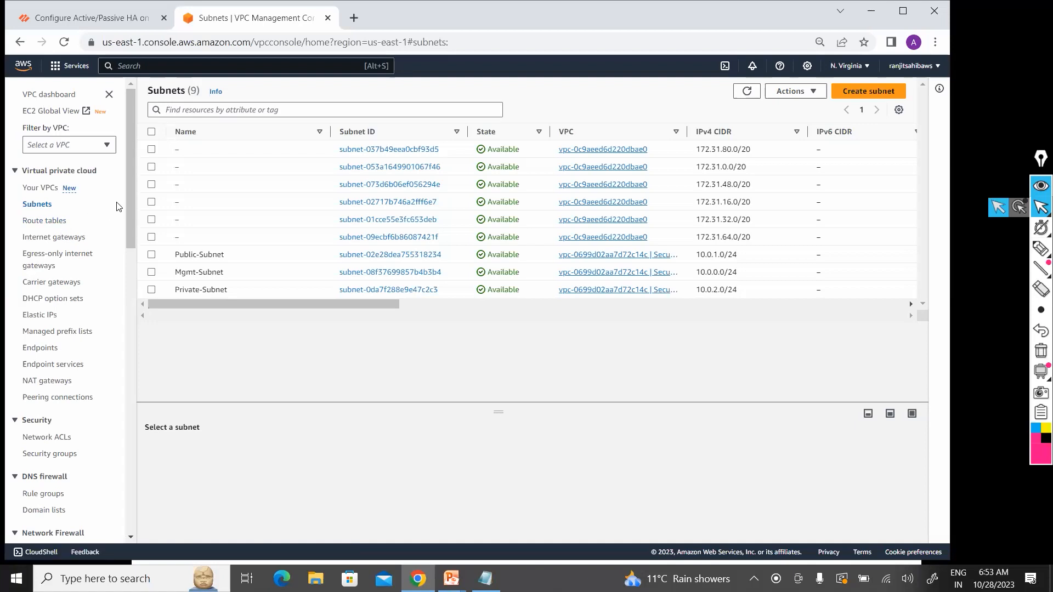
pyautogui.moveTo(133, 173)
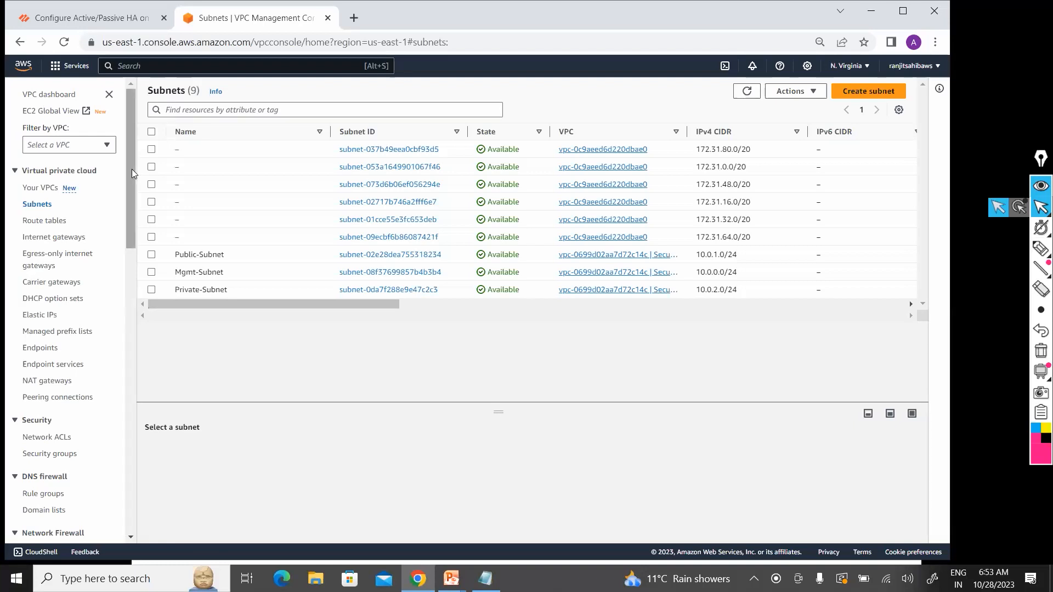
pyautogui.moveTo(69, 208)
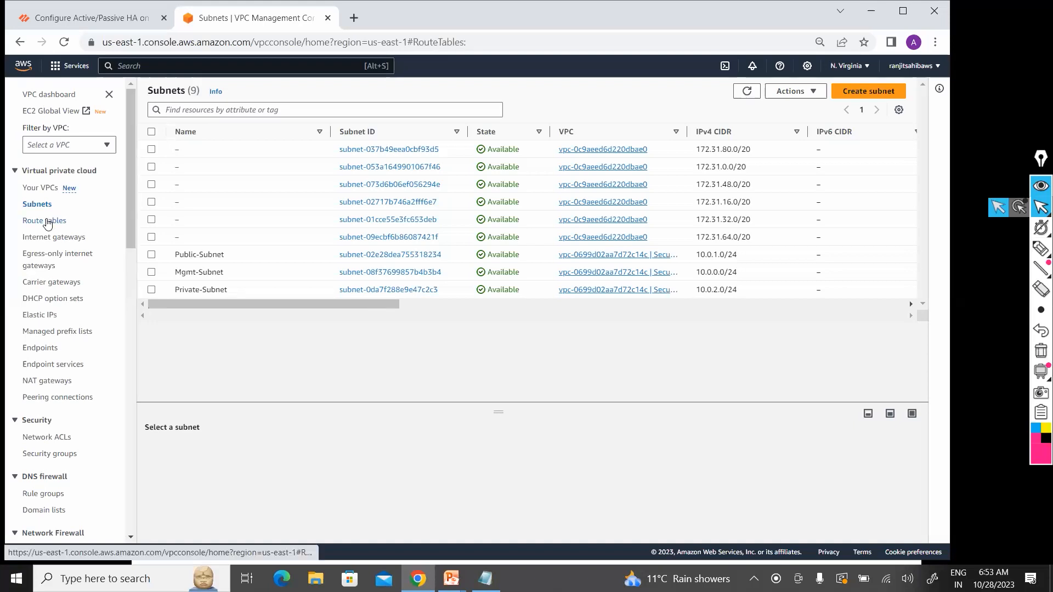
pyautogui.click(44, 220)
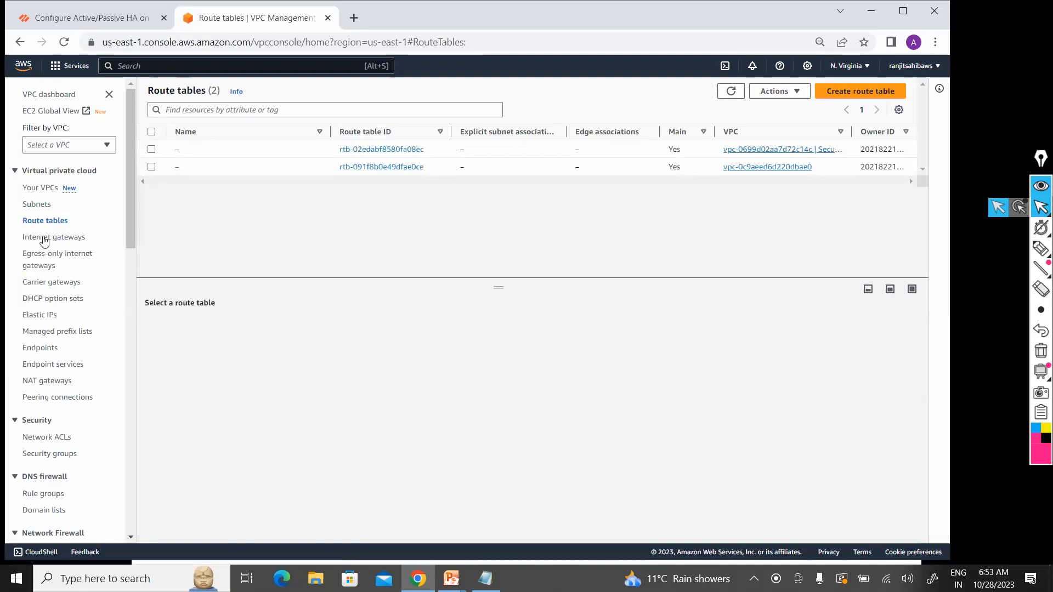
pyautogui.click(53, 237)
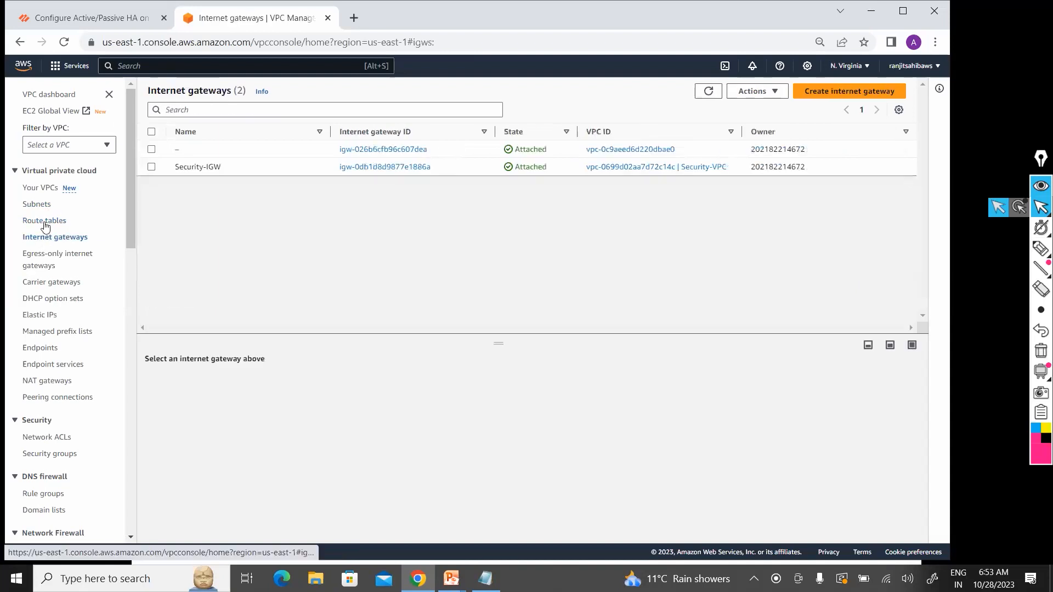